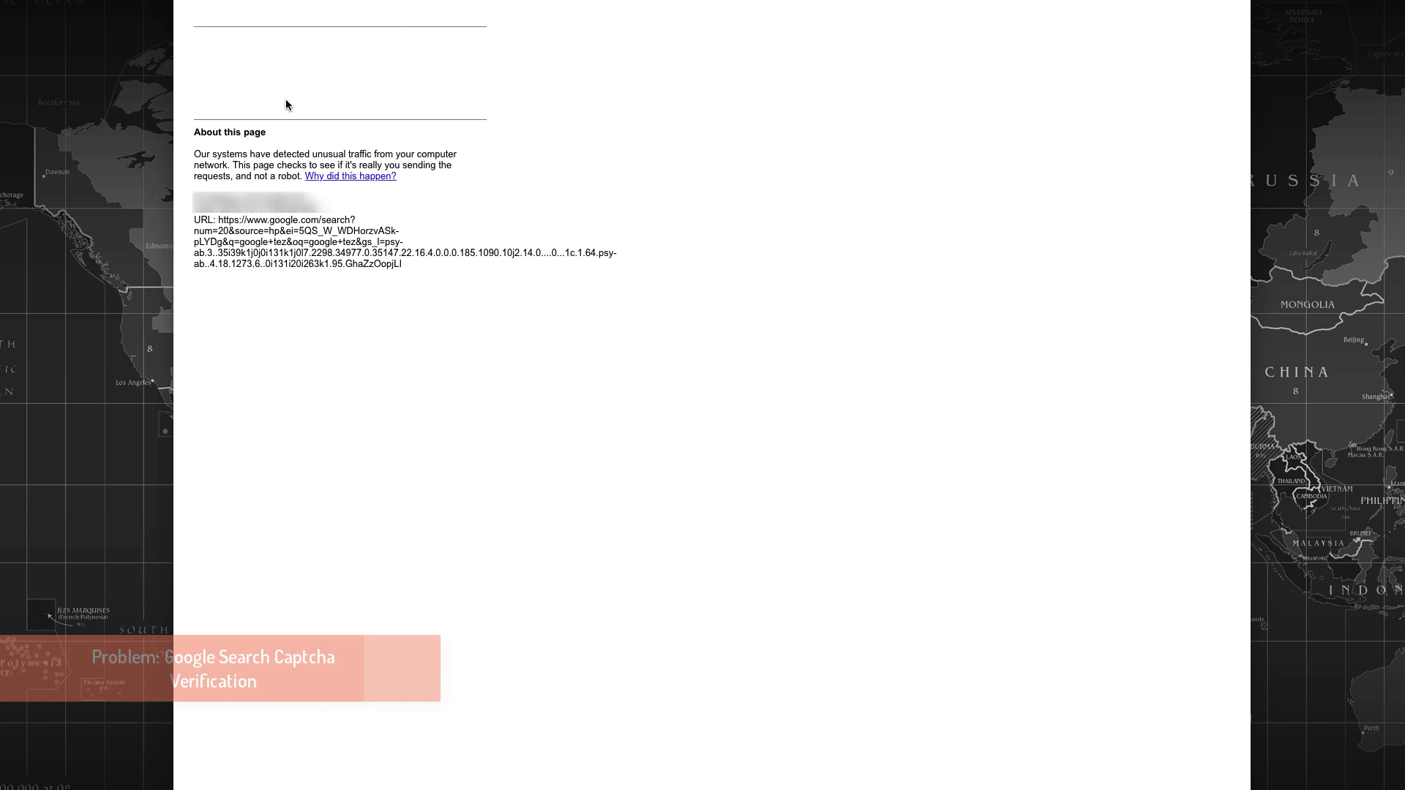
Reload the blocked Google results page and scroll through the dailytut youtube results
right_click(287, 104)
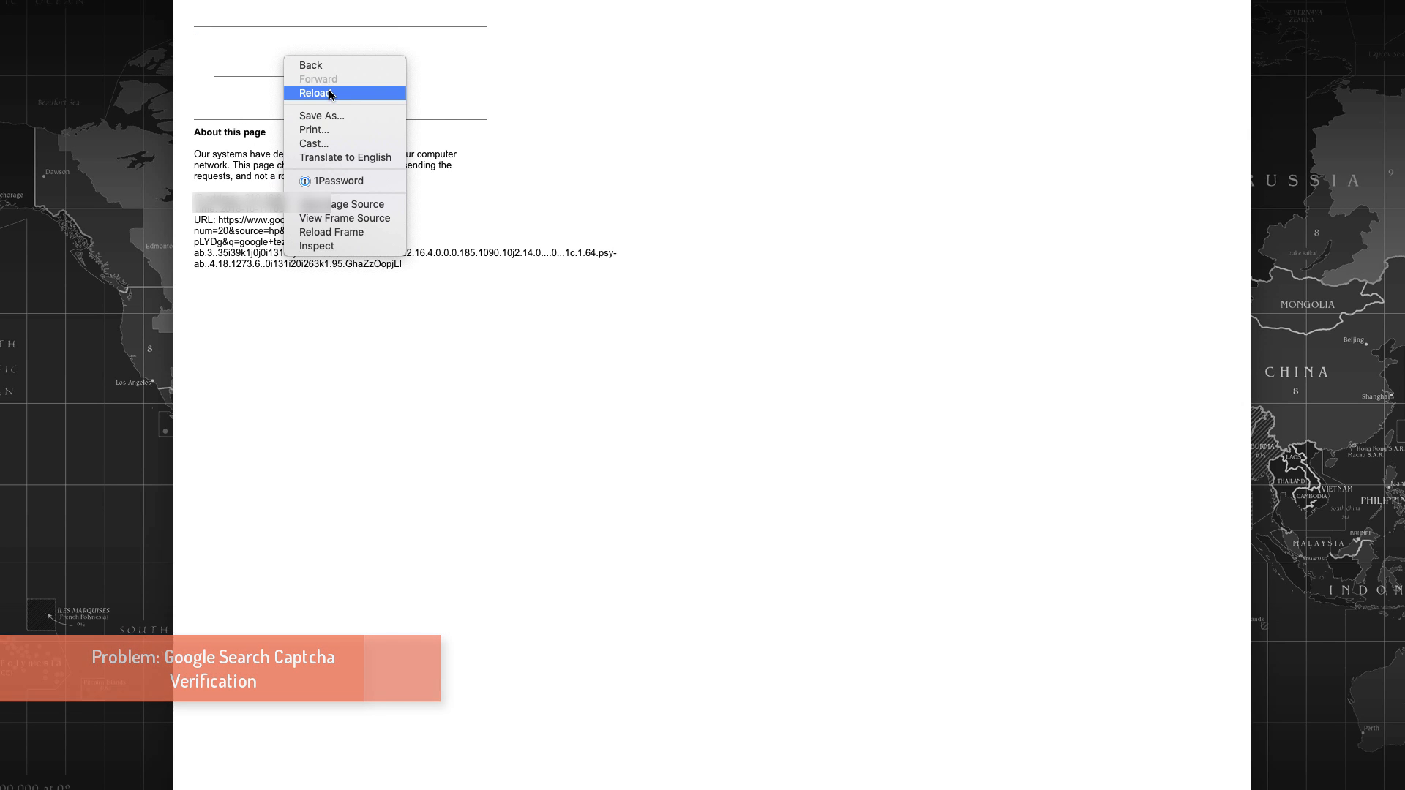
left_click(315, 94)
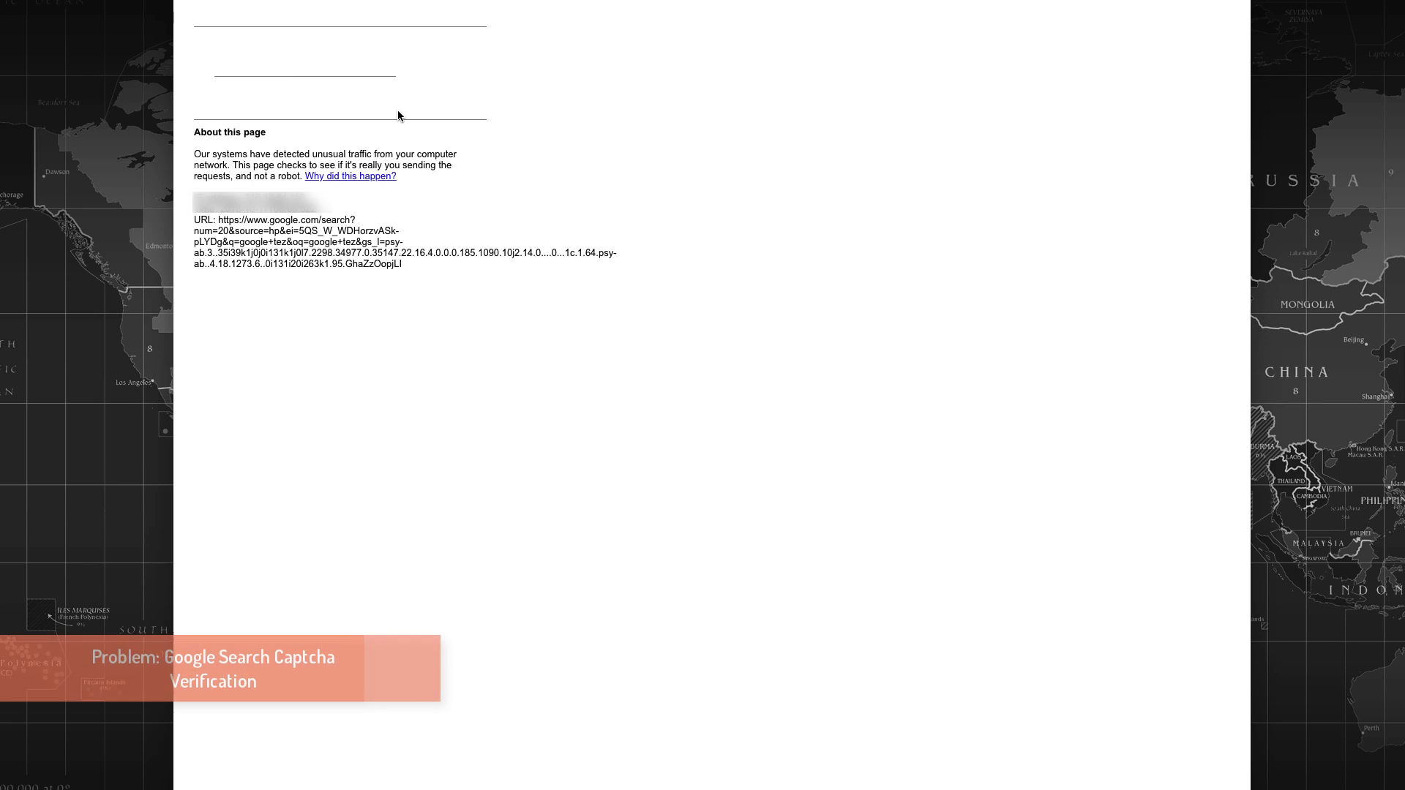
mouse_move(563, 144)
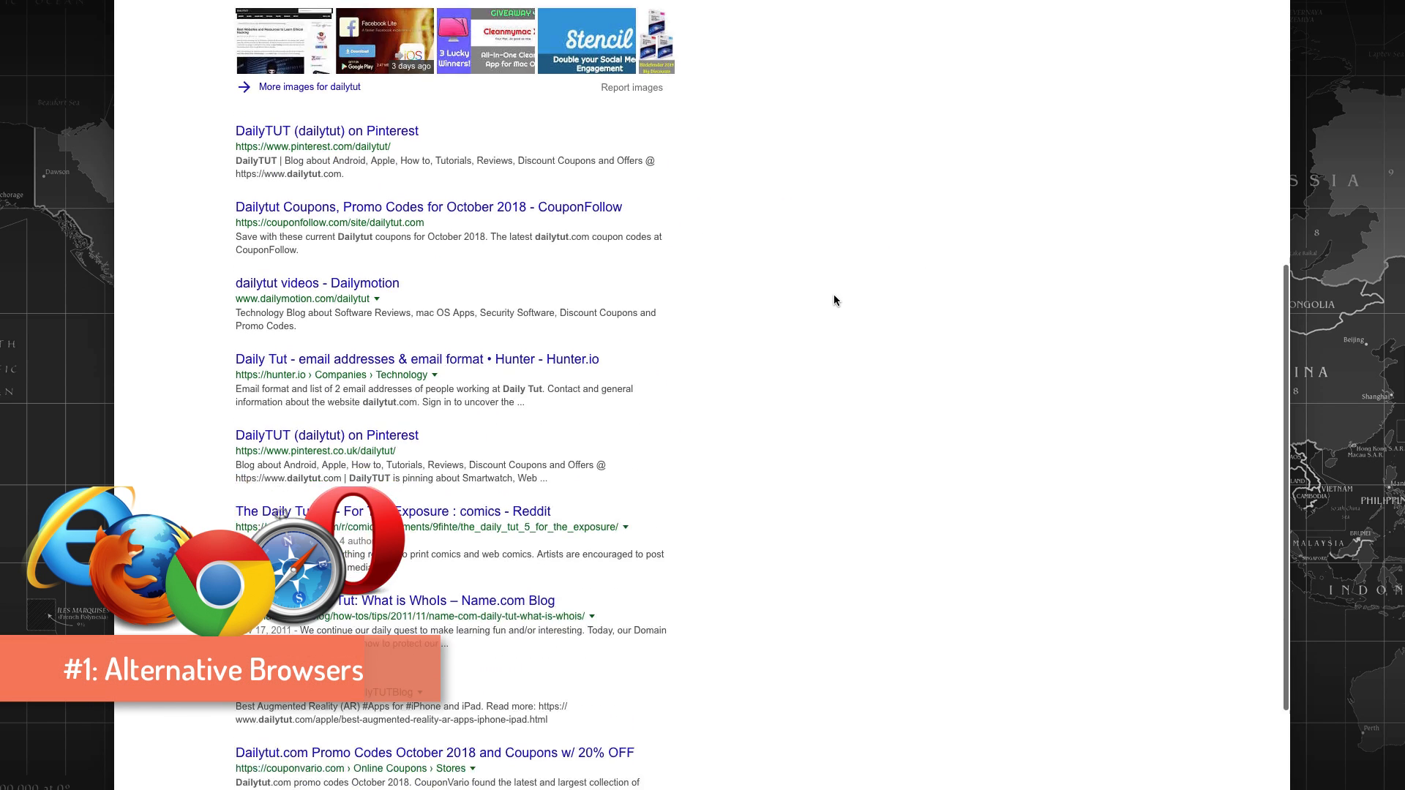
scroll("up", 3)
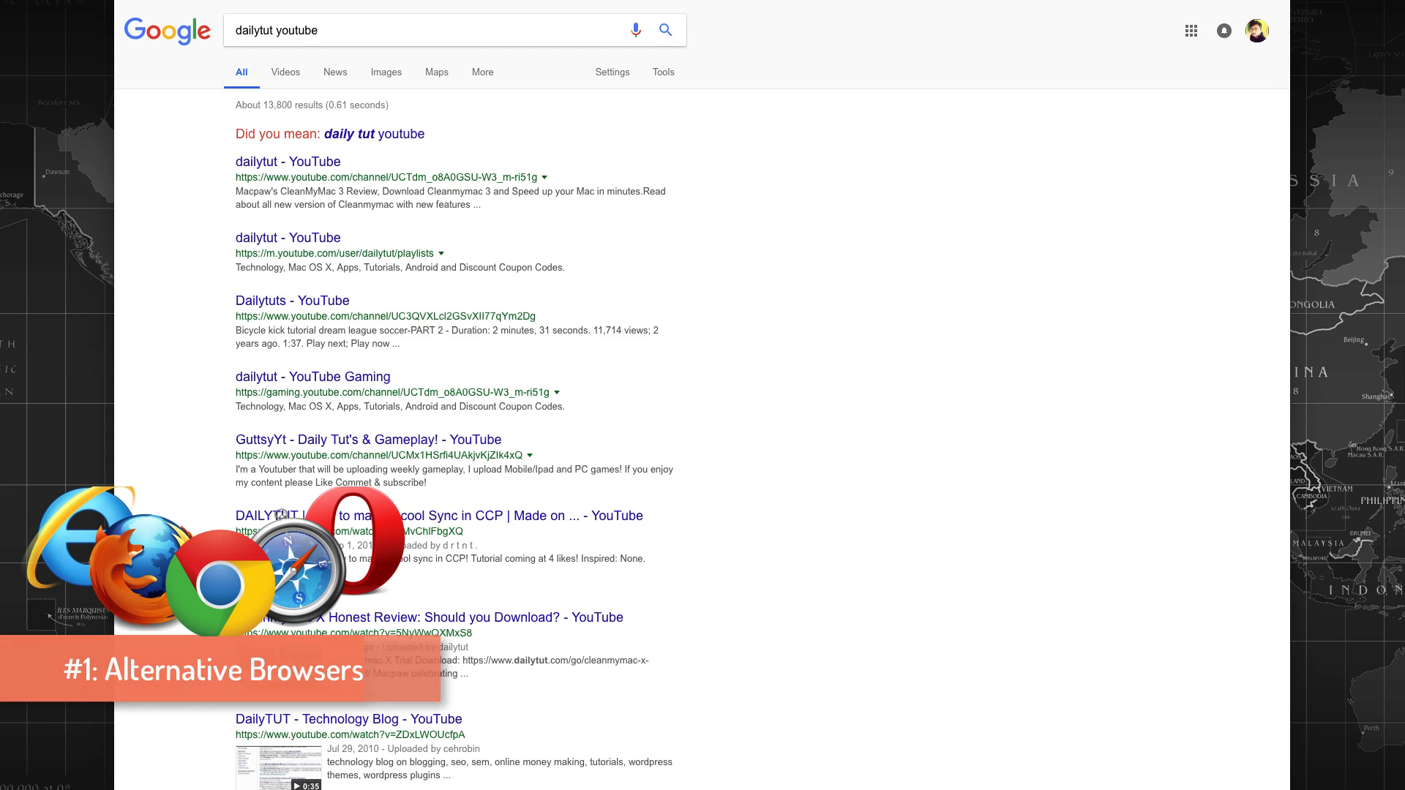
scroll("down", 3)
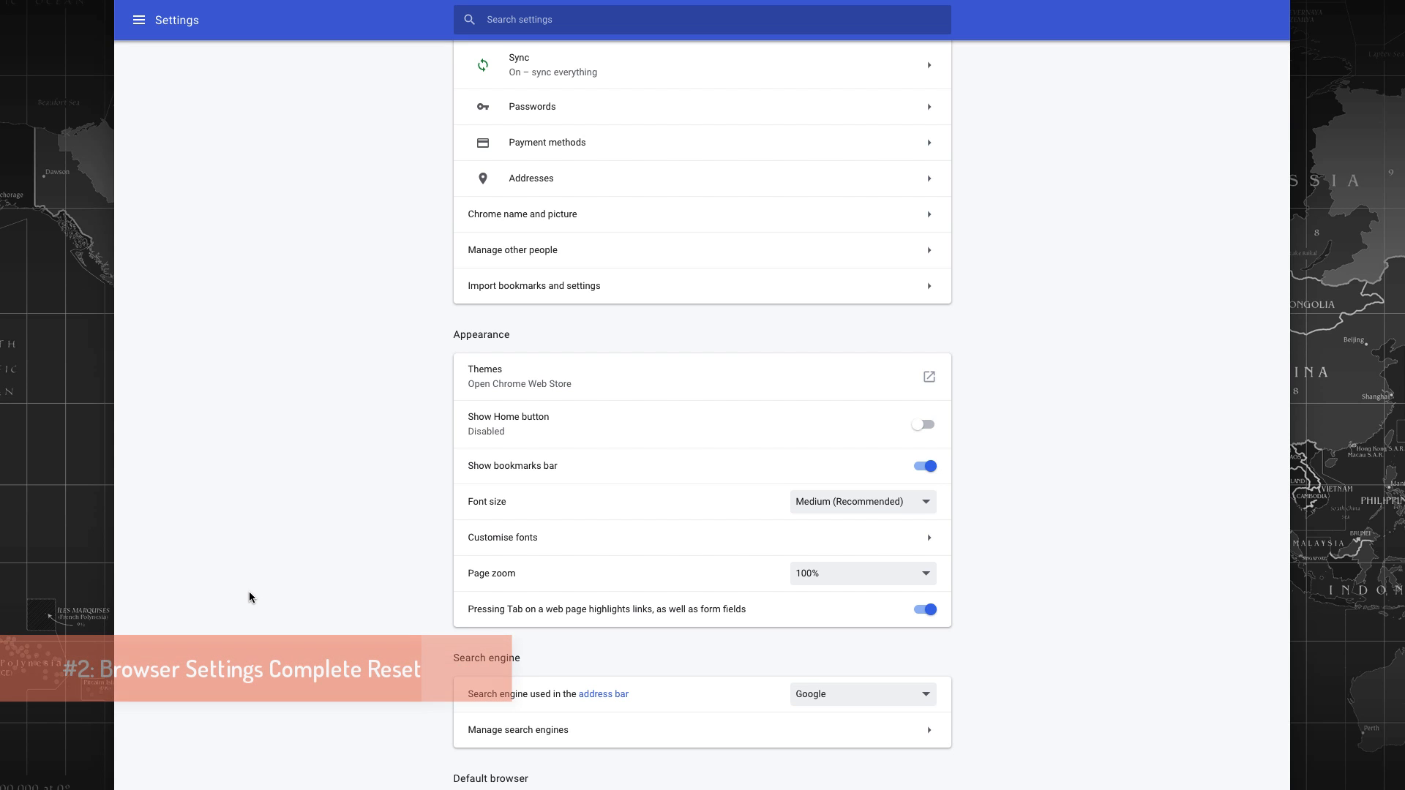
mouse_move(271, 597)
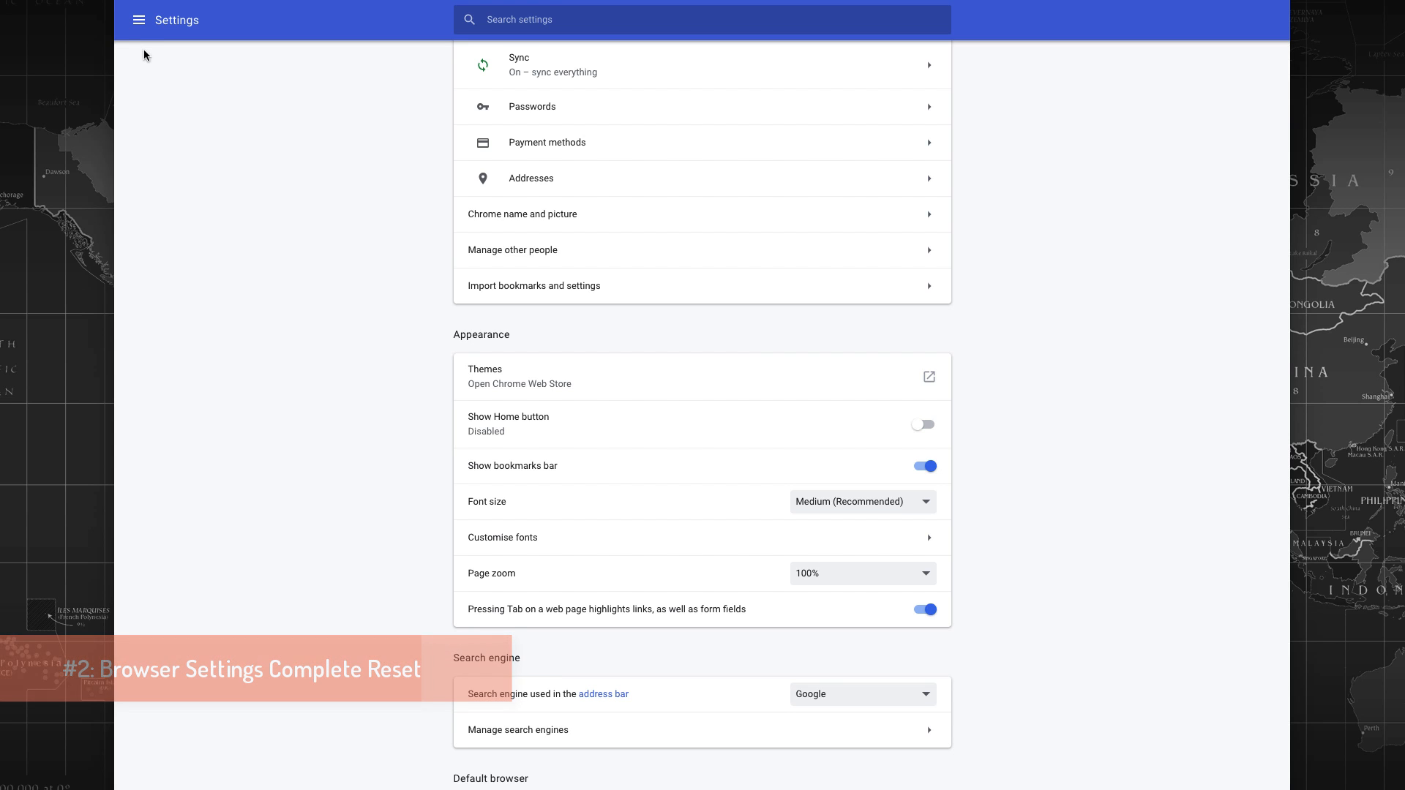
left_click(139, 19)
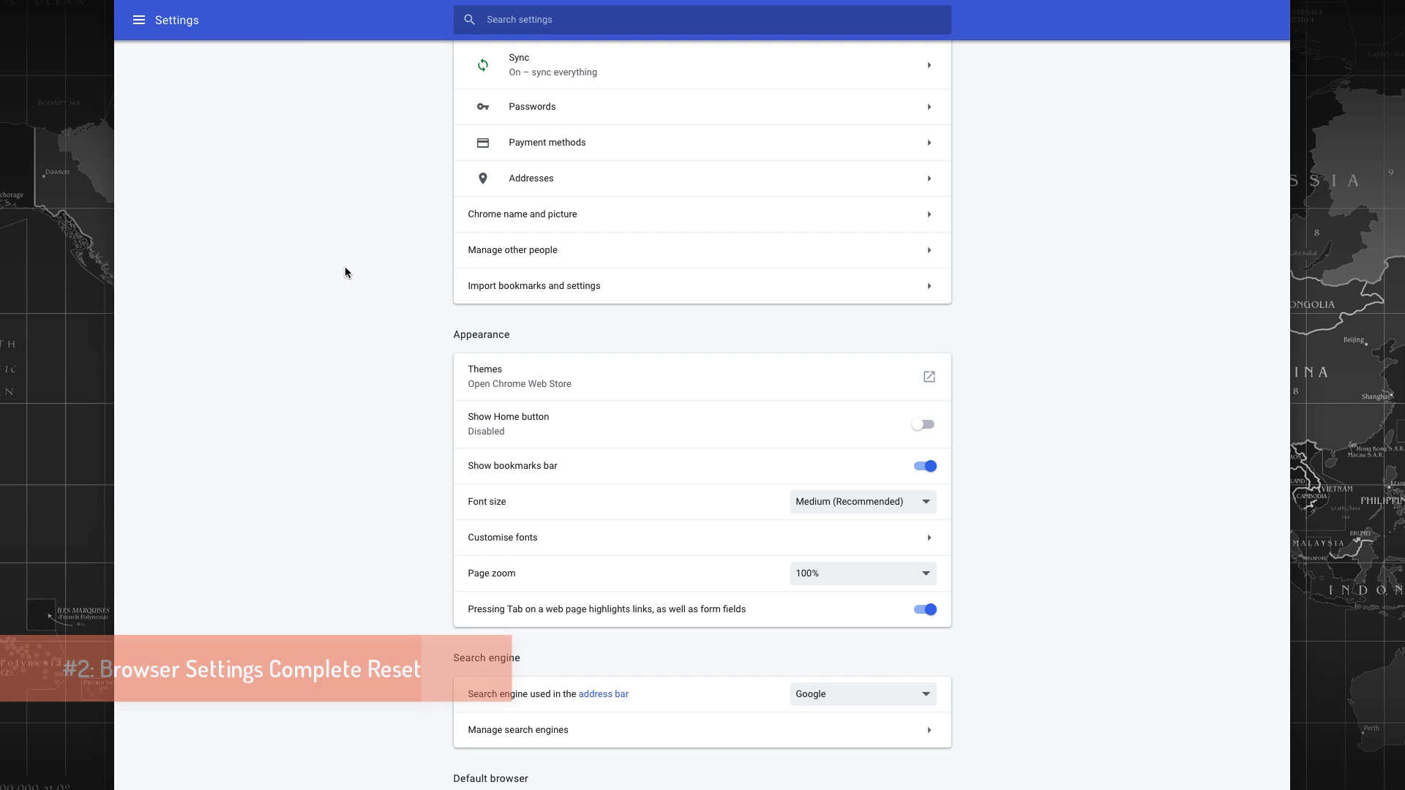
mouse_move(316, 270)
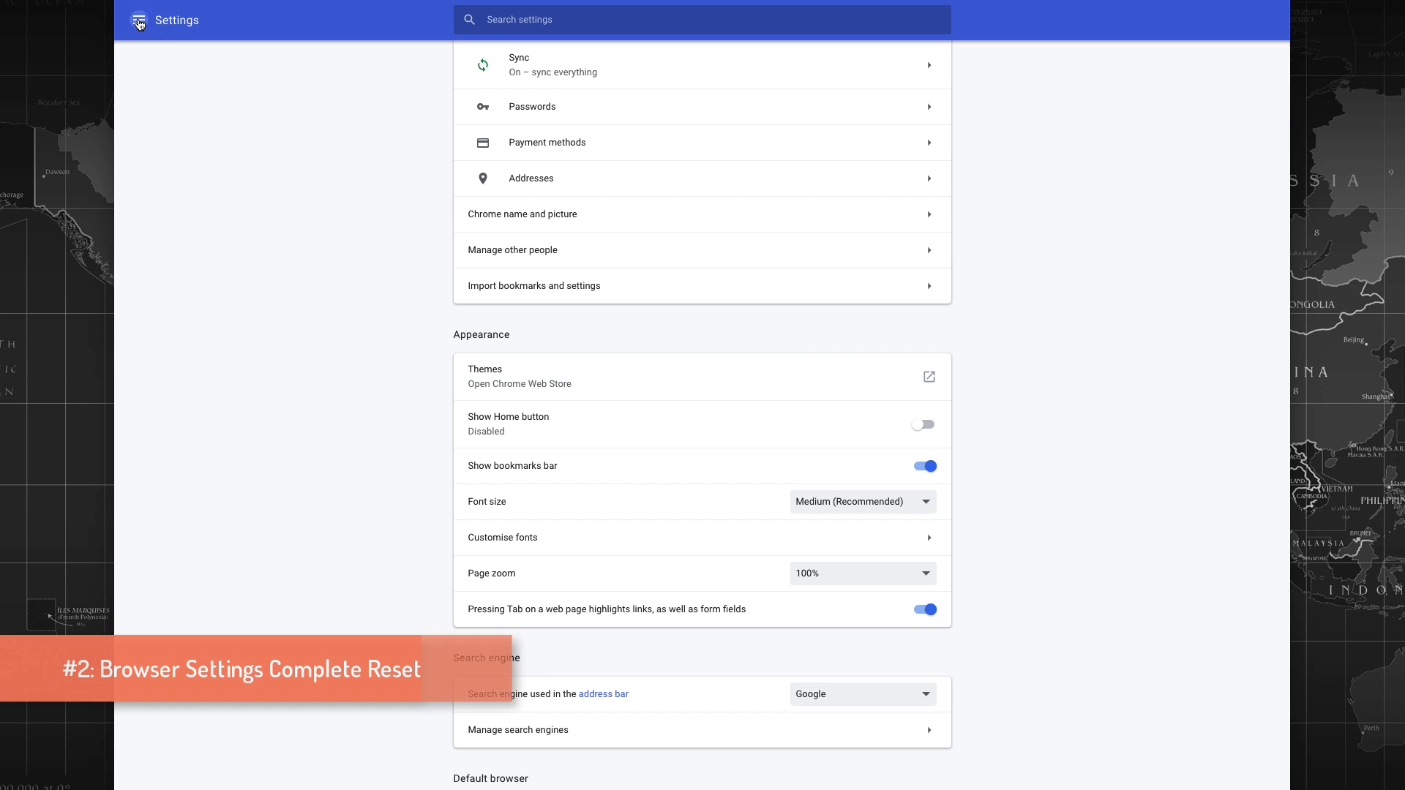
Restore Chrome's settings to their original defaults via Advanced > Reset settings and confirm
left_click(139, 19)
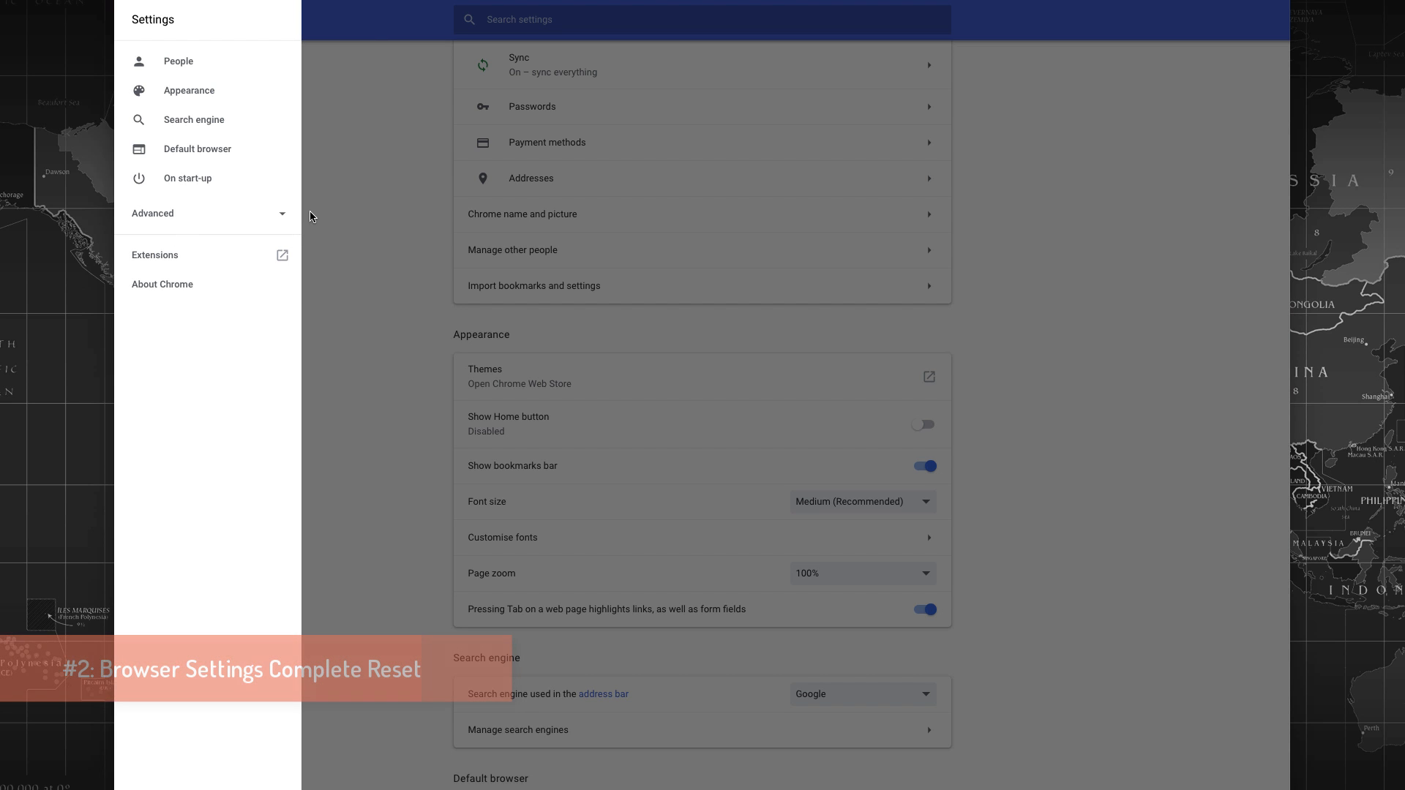
left_click(153, 214)
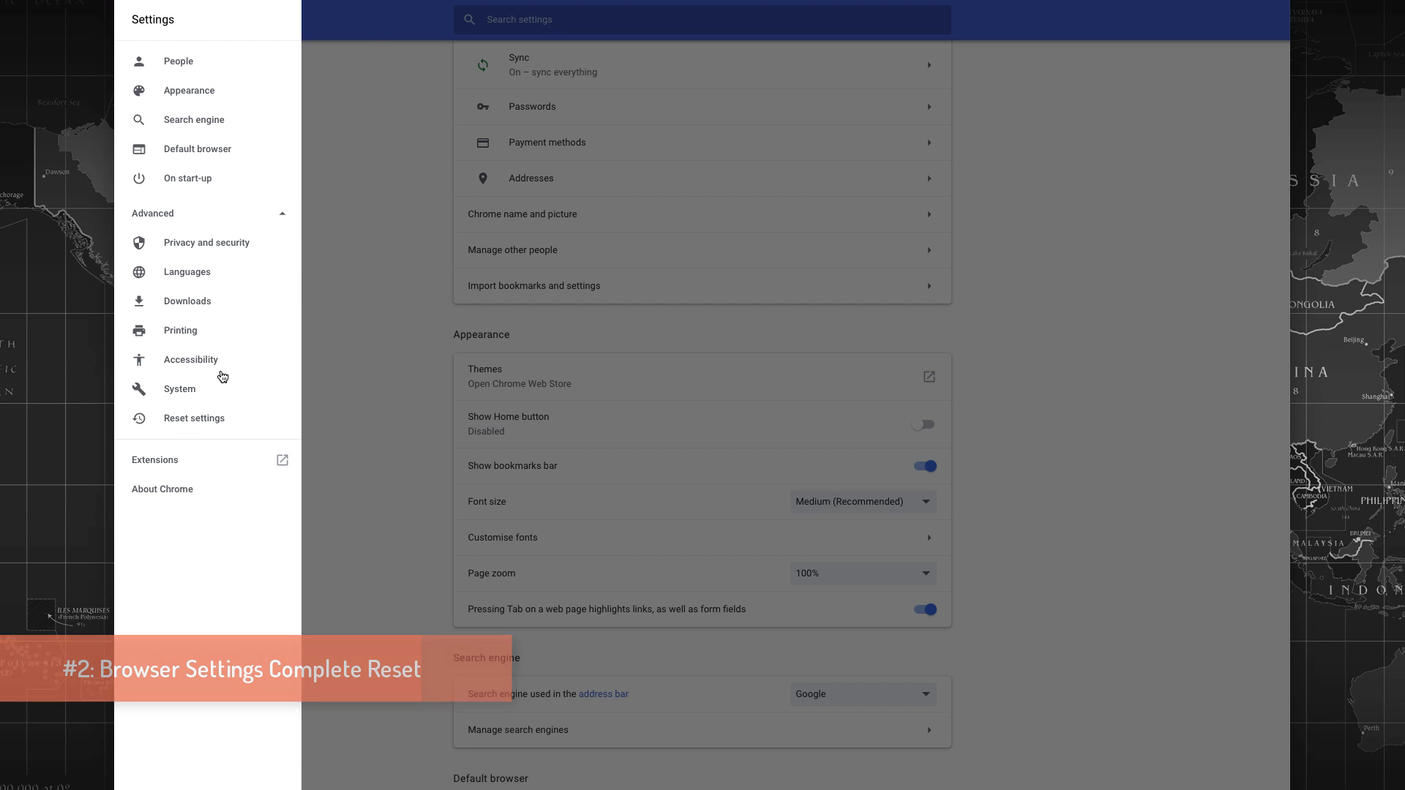
left_click(193, 417)
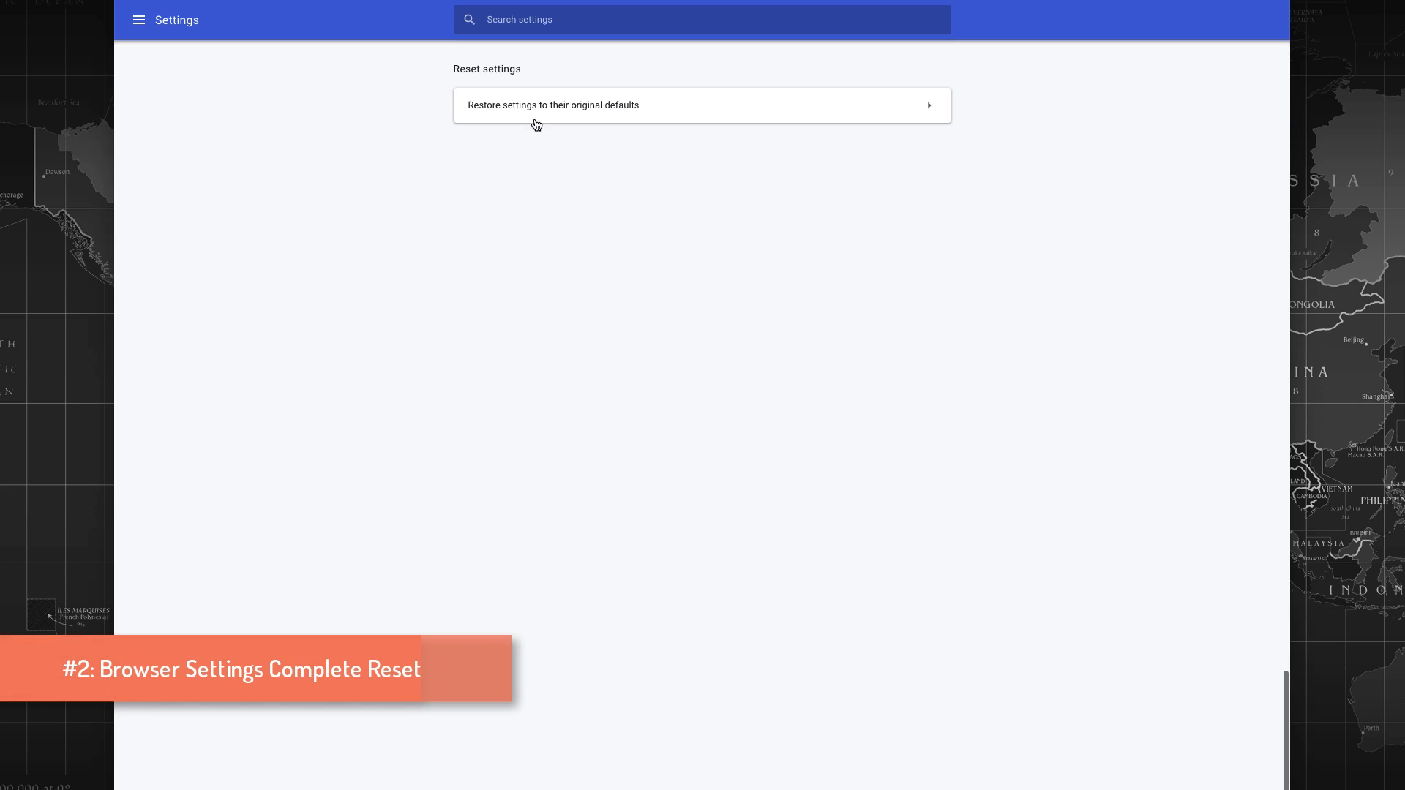
left_click(553, 106)
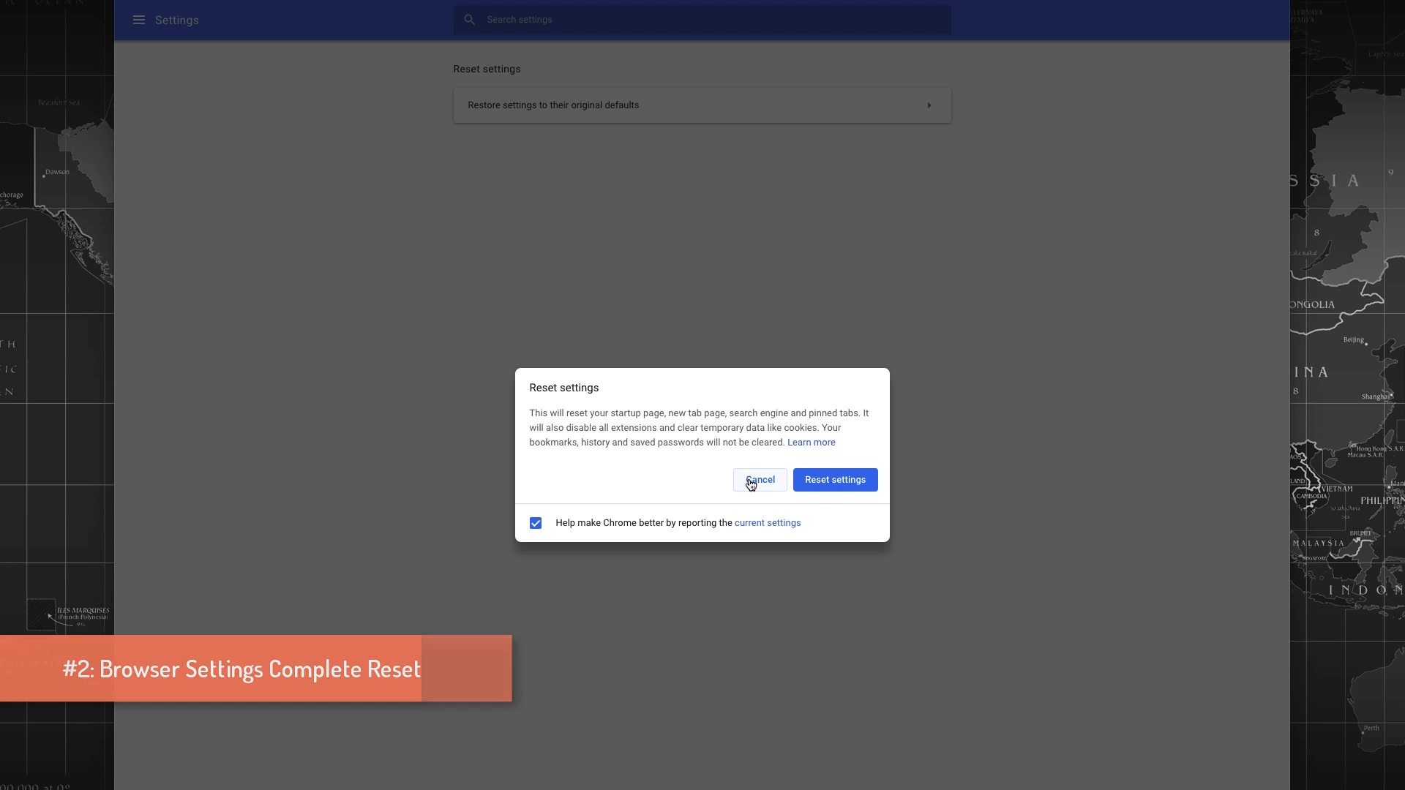
left_click(832, 480)
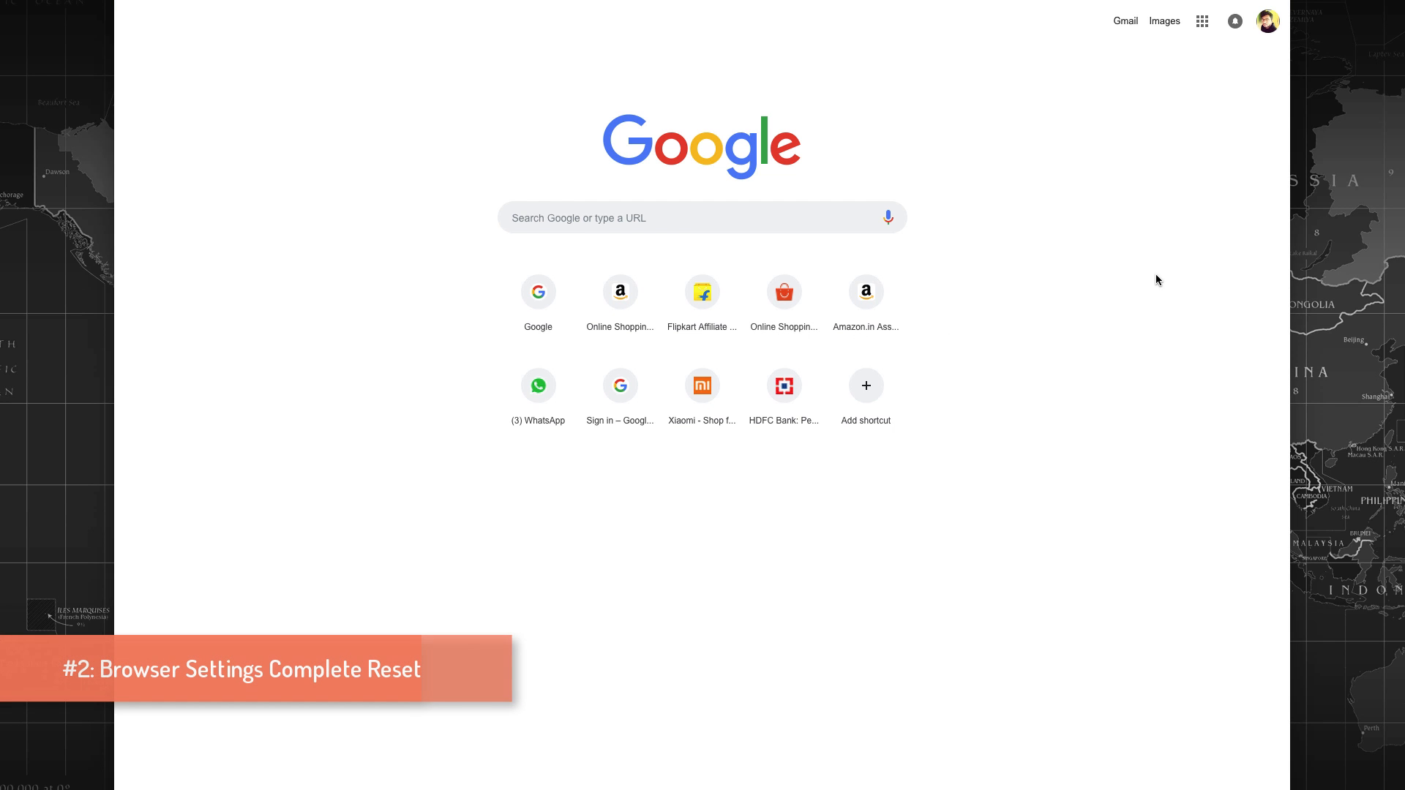
View the signed-in Google account from the profile avatar, close it, and bring up CleanMyMac X
left_click(1266, 21)
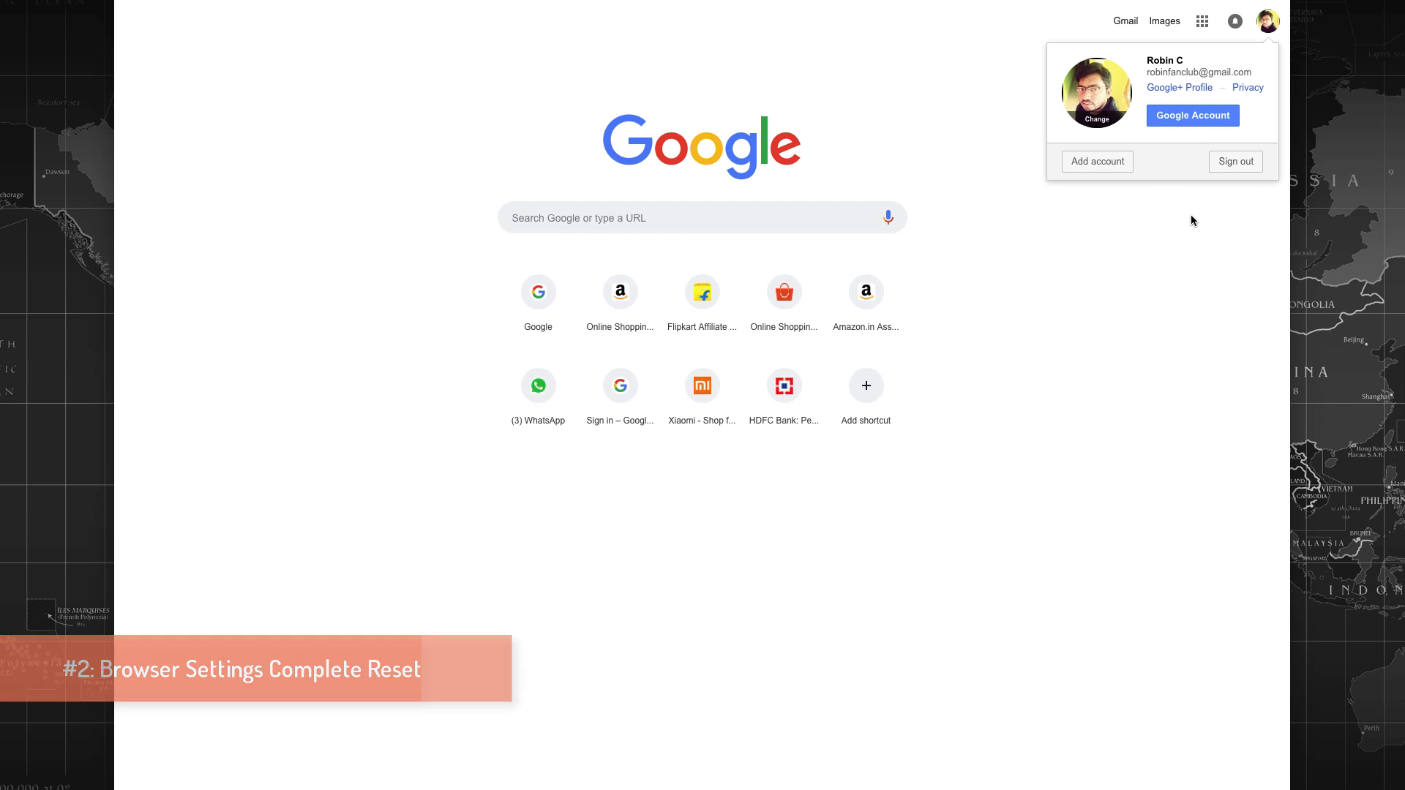
left_click(1212, 259)
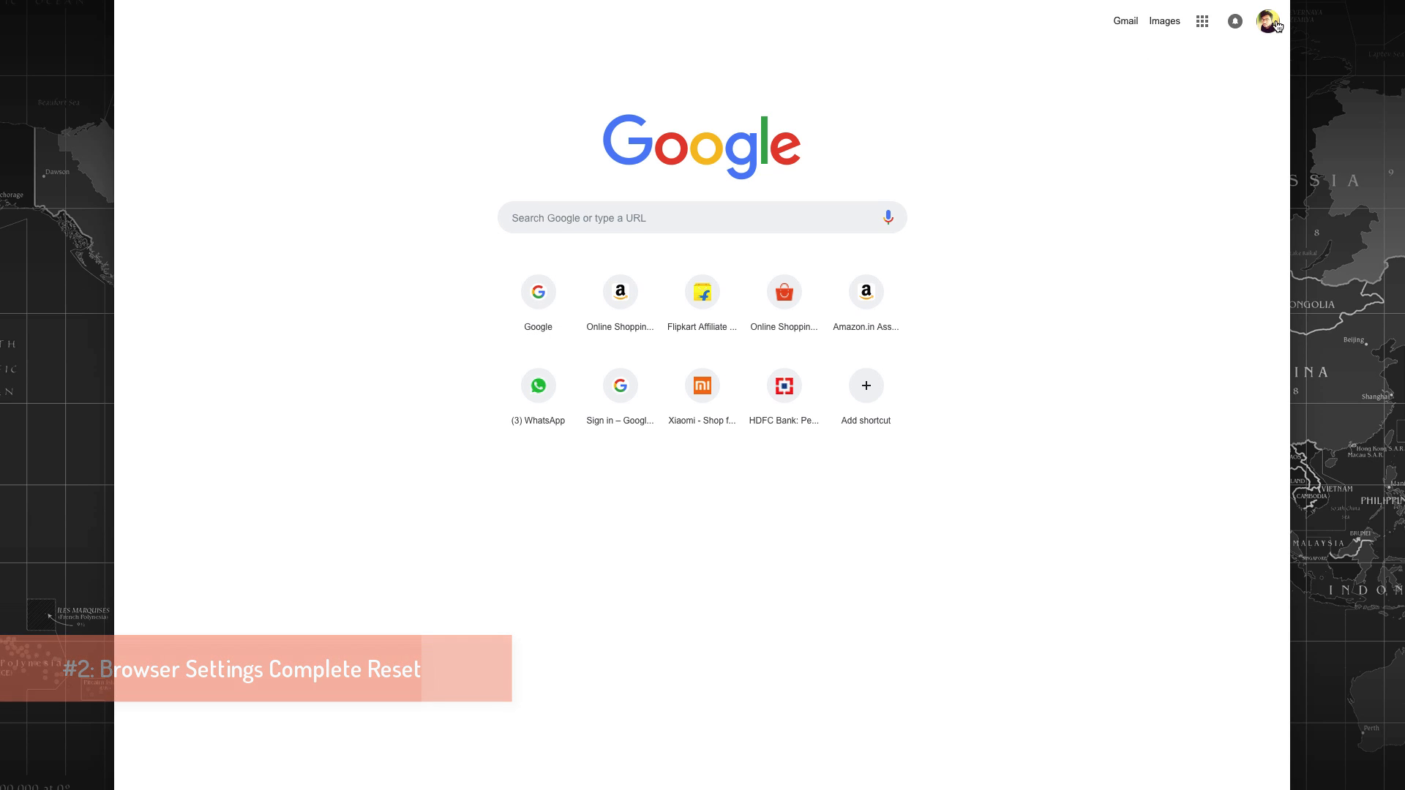
left_click(1266, 21)
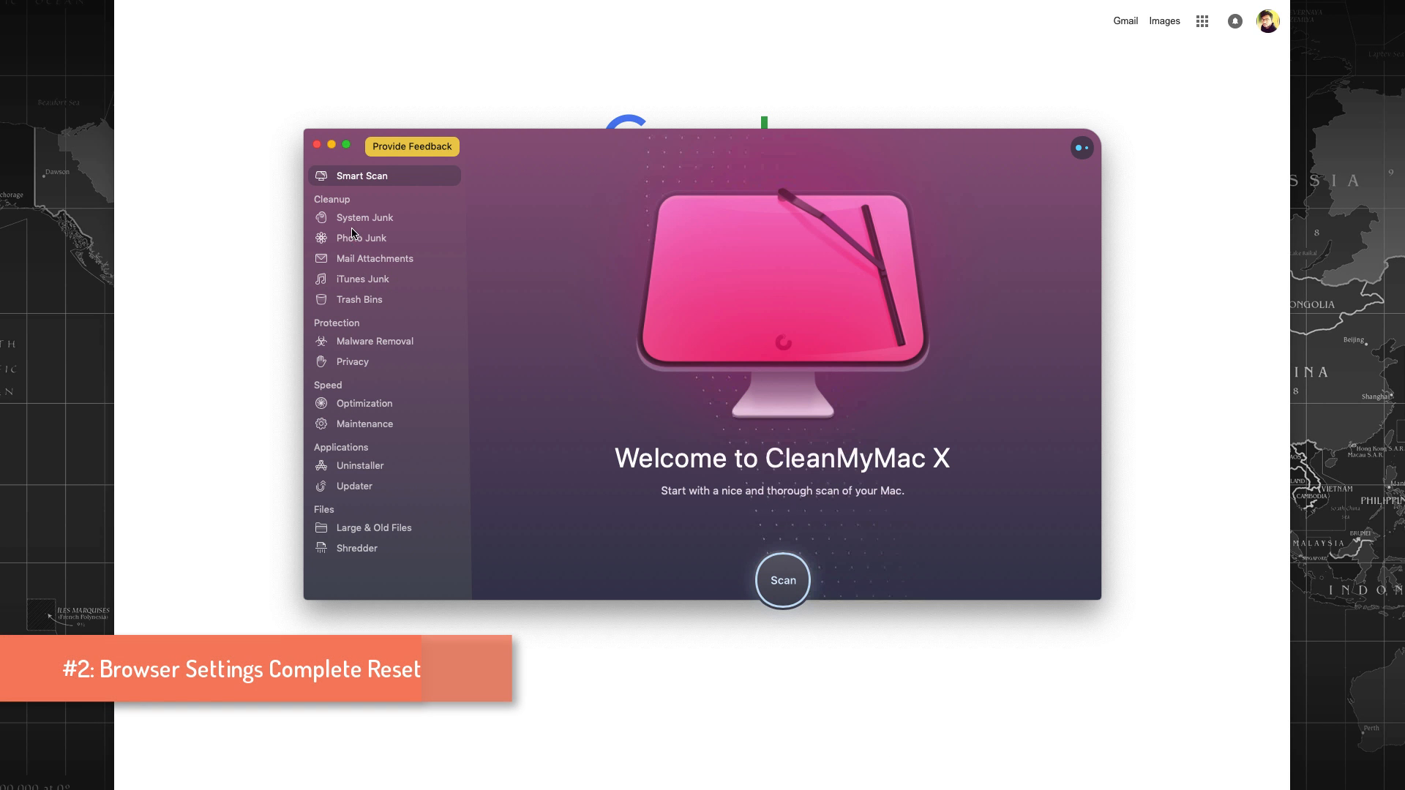
Run a Malware Removal scan confirming the Mac is clean, then move to System Junk
left_click(365, 216)
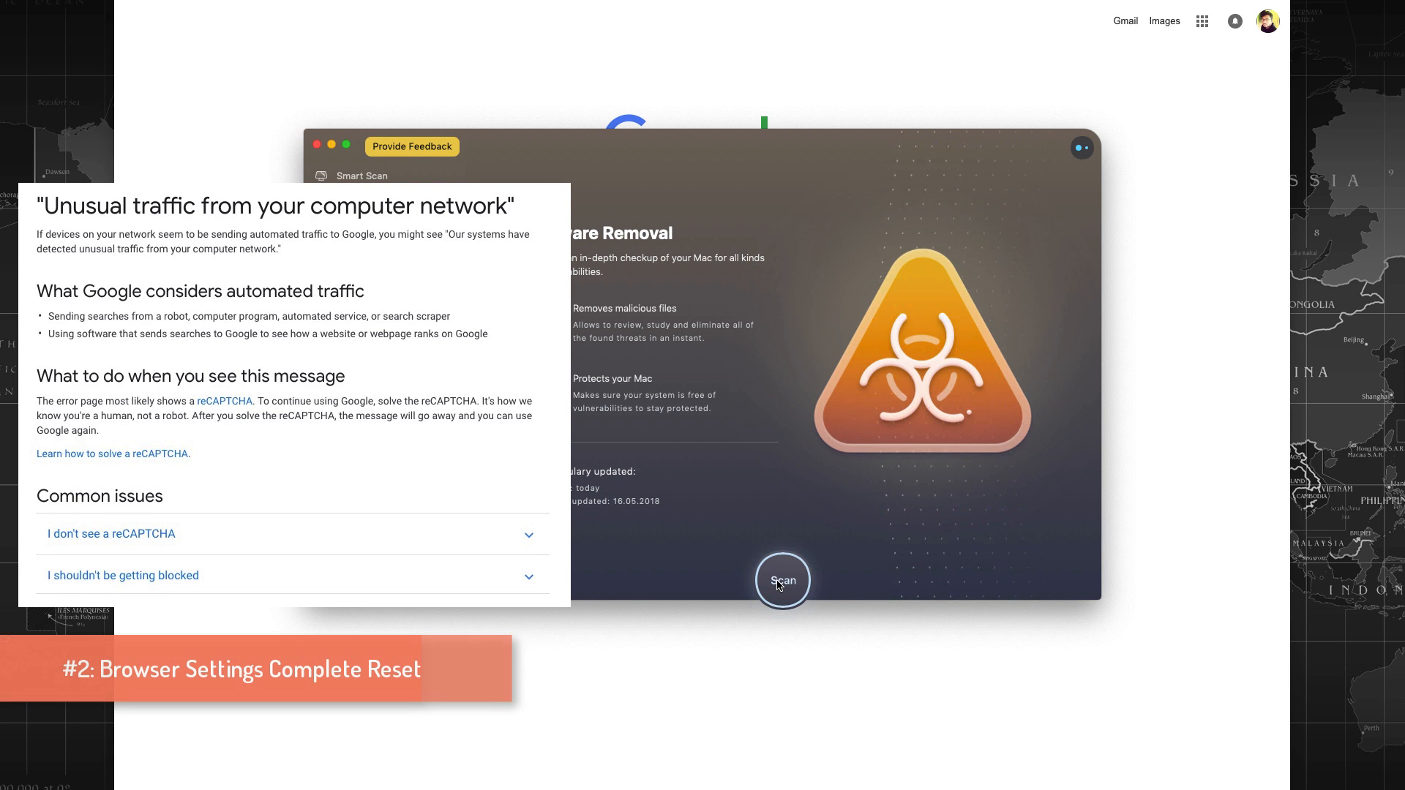
left_click(782, 580)
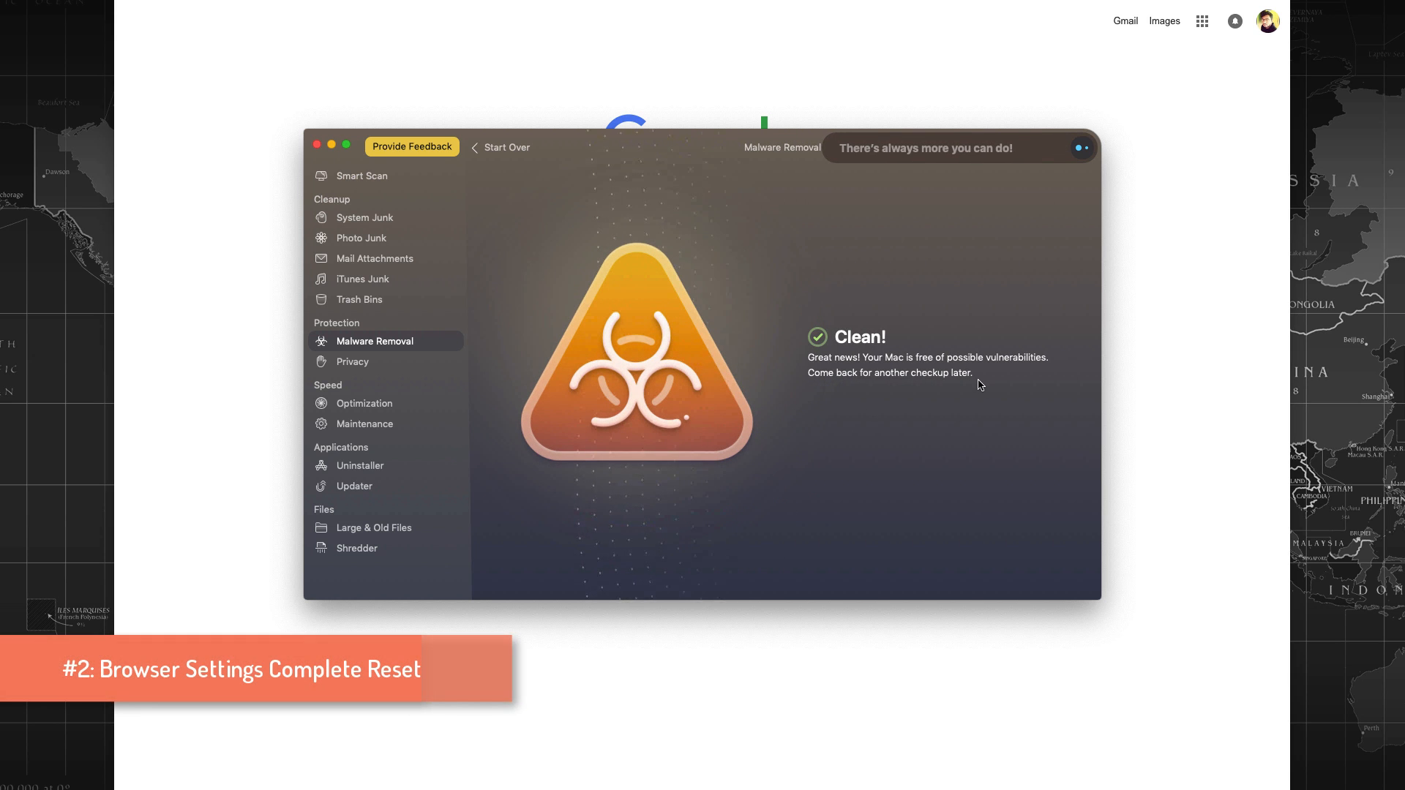
mouse_move(989, 382)
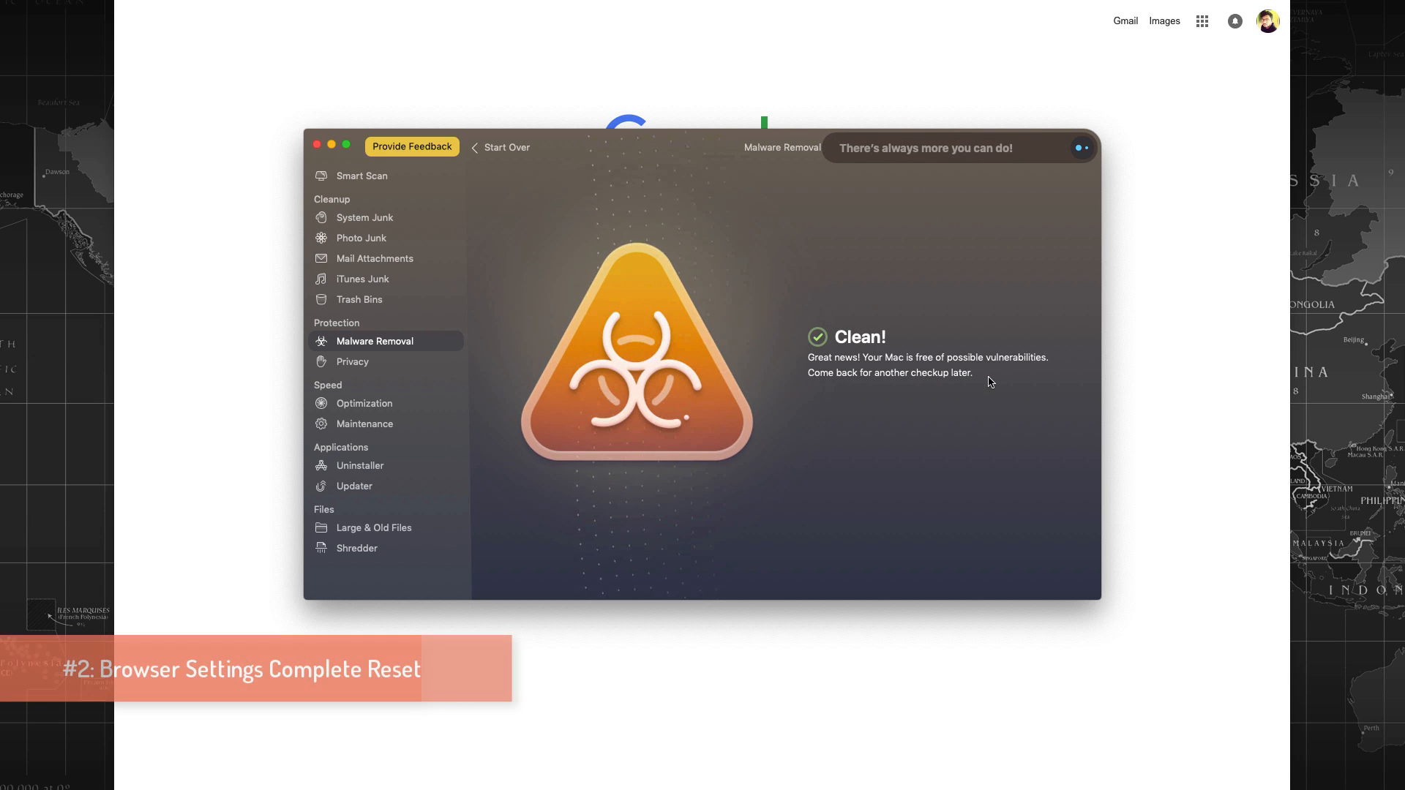
left_click(365, 217)
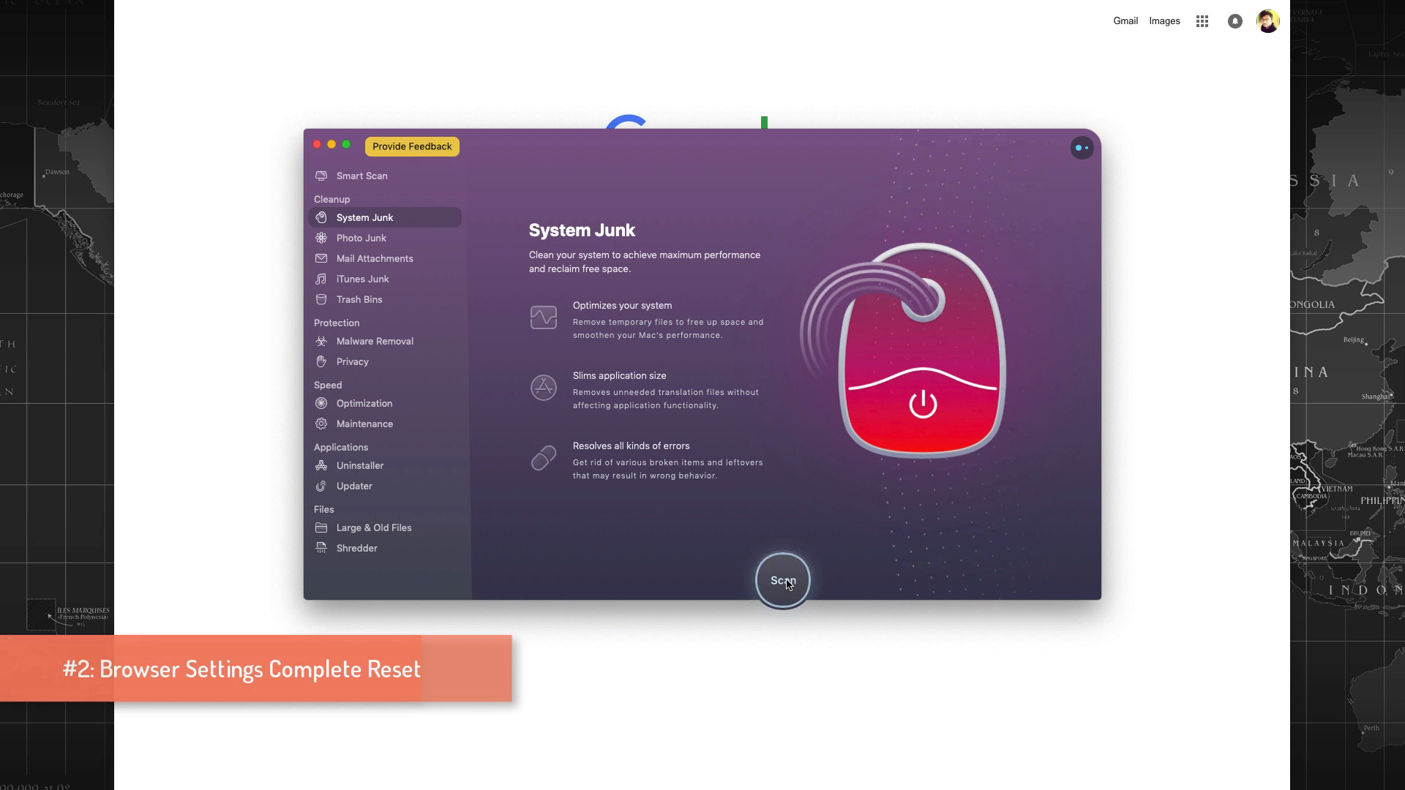
Scan for system junk and clean the 1.15 GB found, choosing Ignore to keep browsers open
left_click(781, 581)
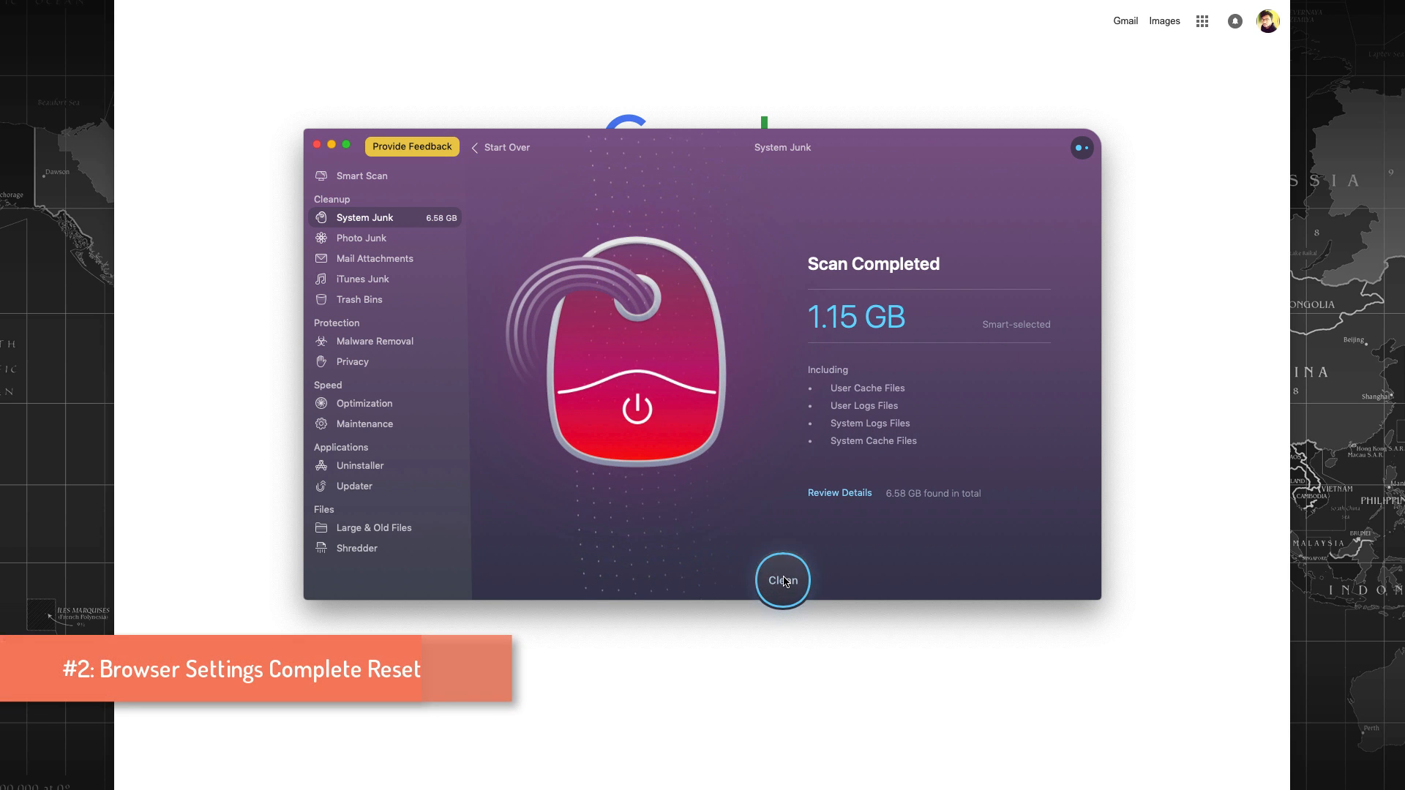
left_click(782, 580)
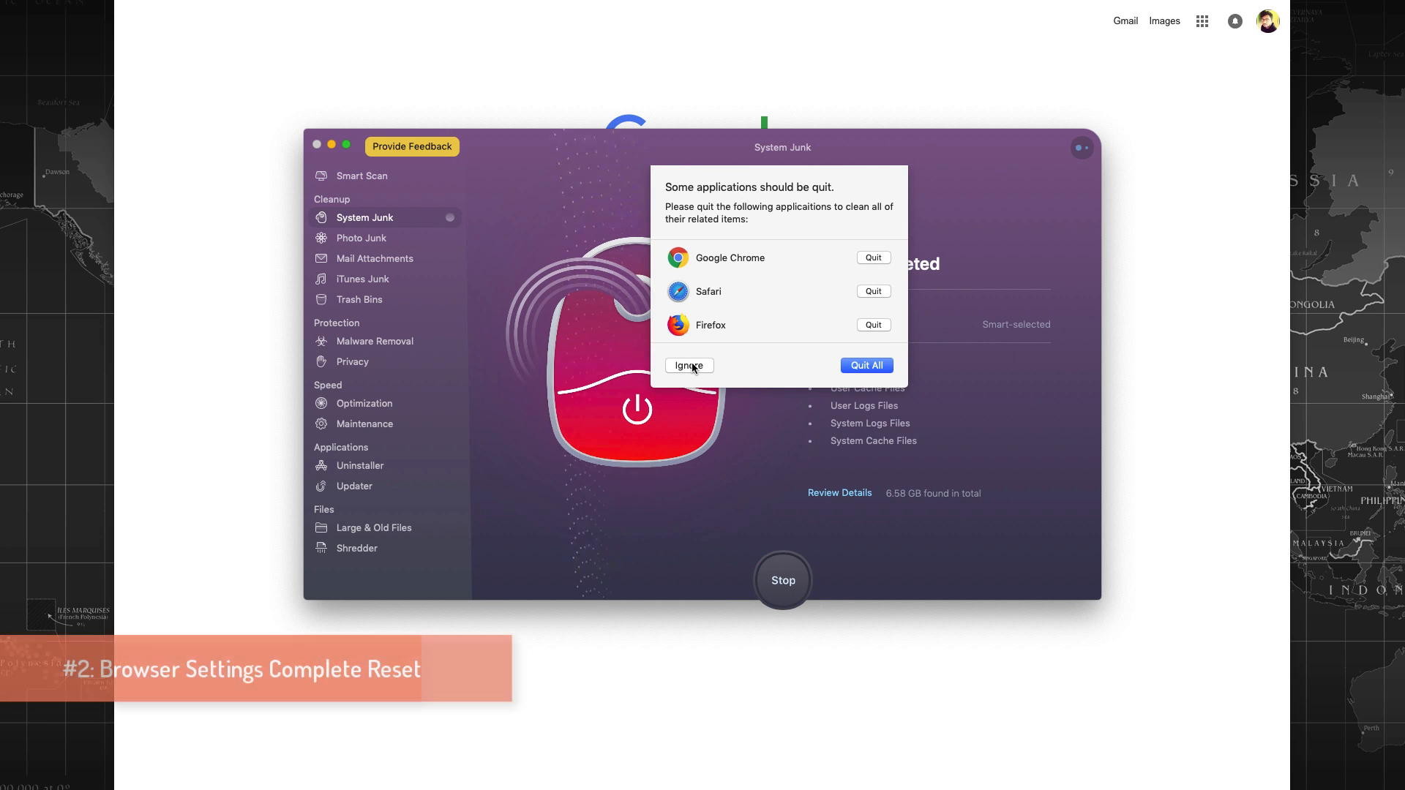
mouse_move(773, 309)
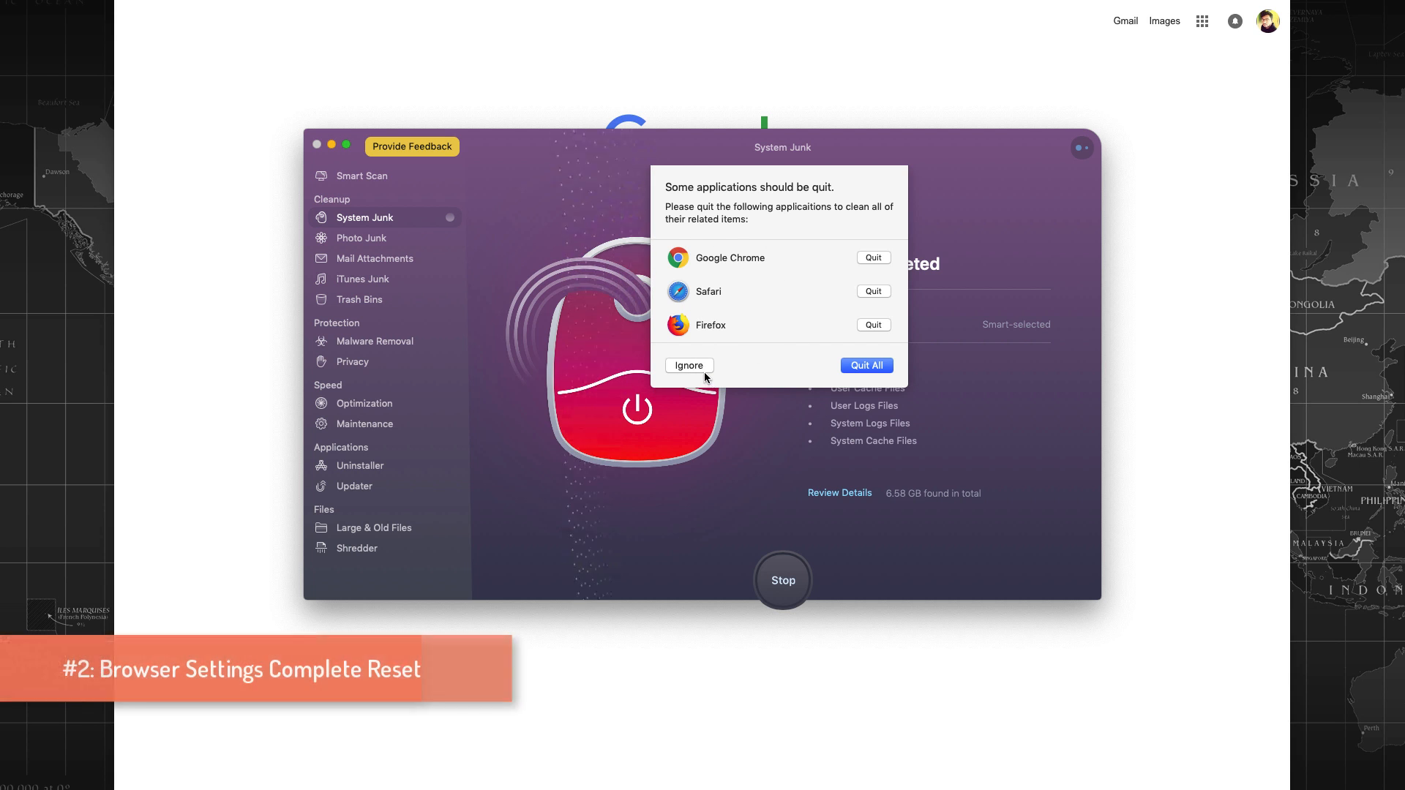
left_click(865, 365)
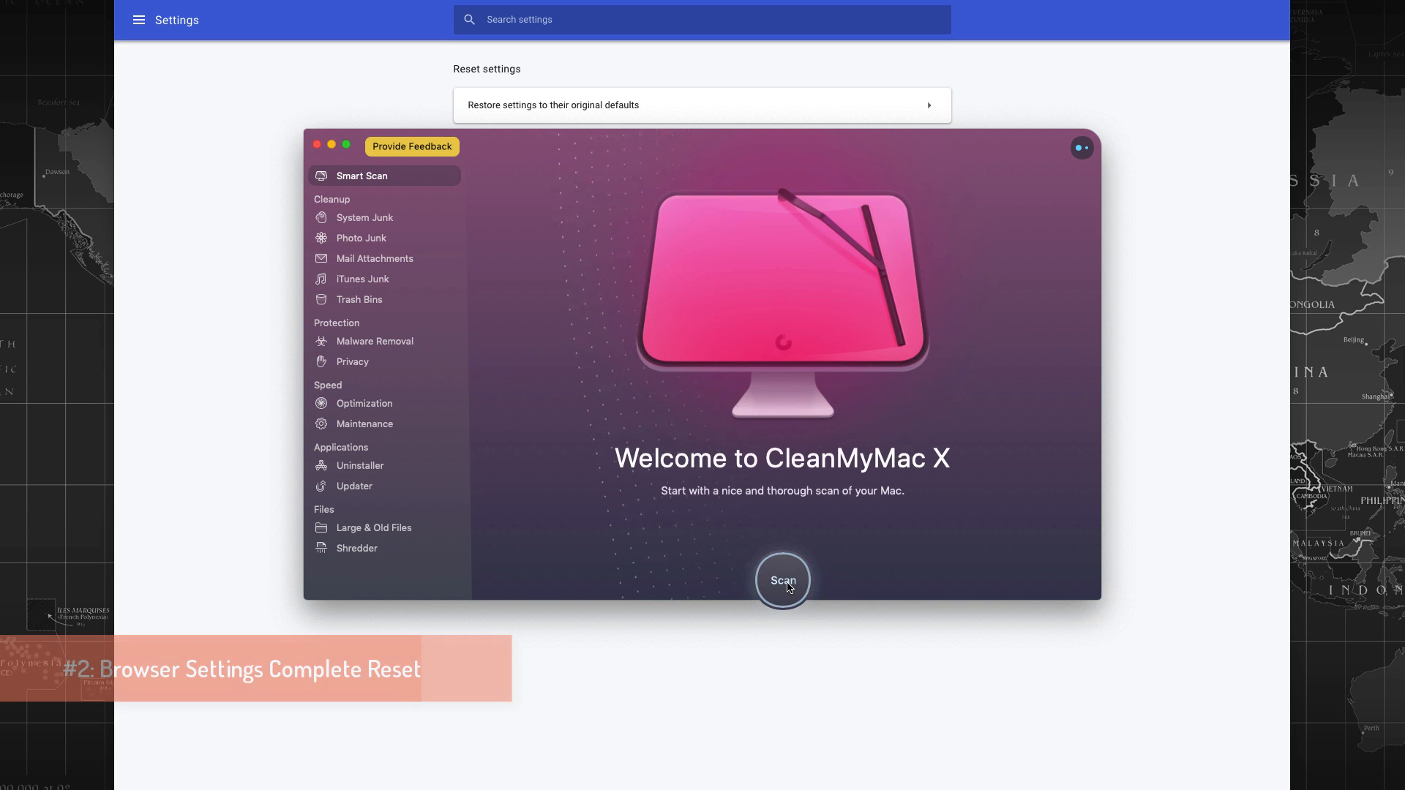
Start a full Smart Scan, quit blocking browsers, and launch Terminal from Spotlight
left_click(782, 579)
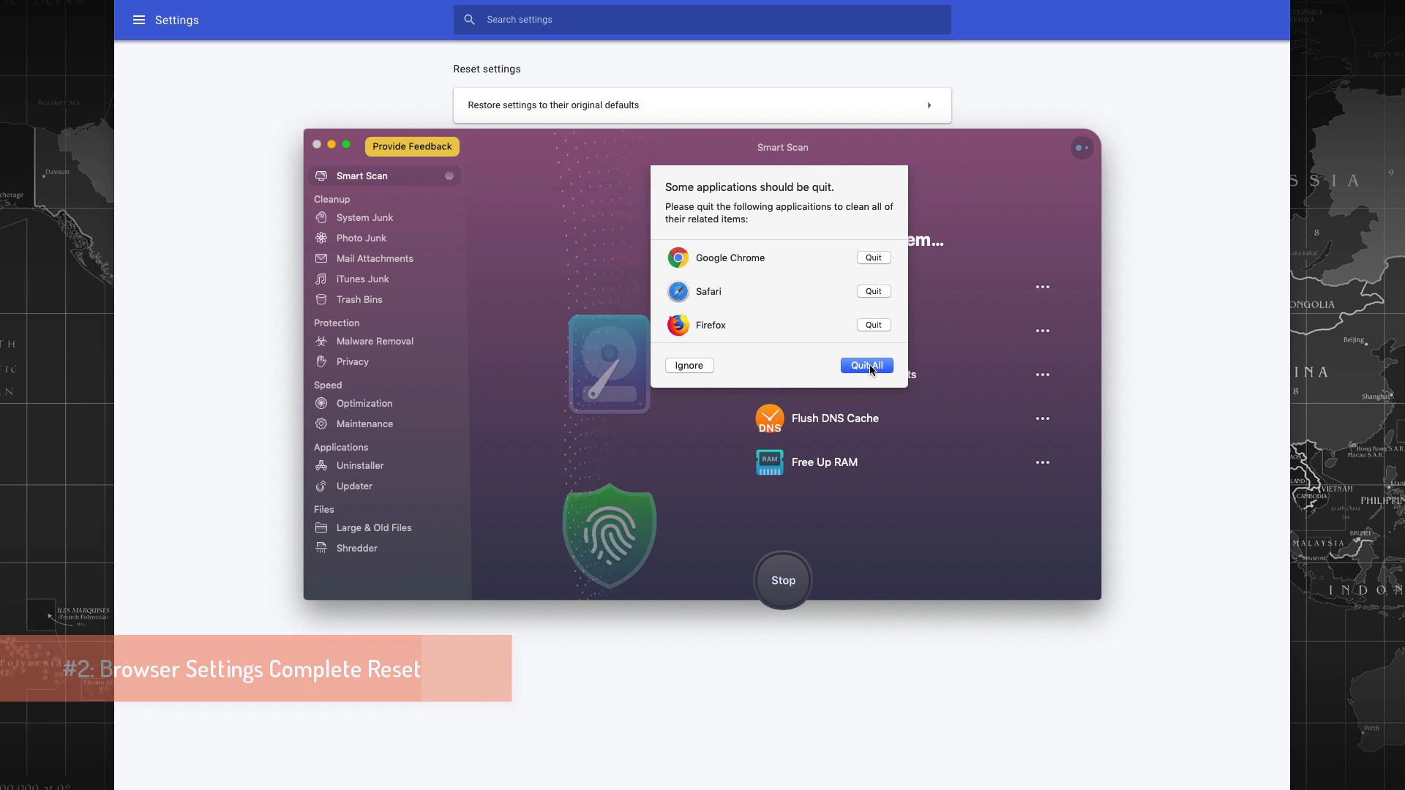
left_click(865, 366)
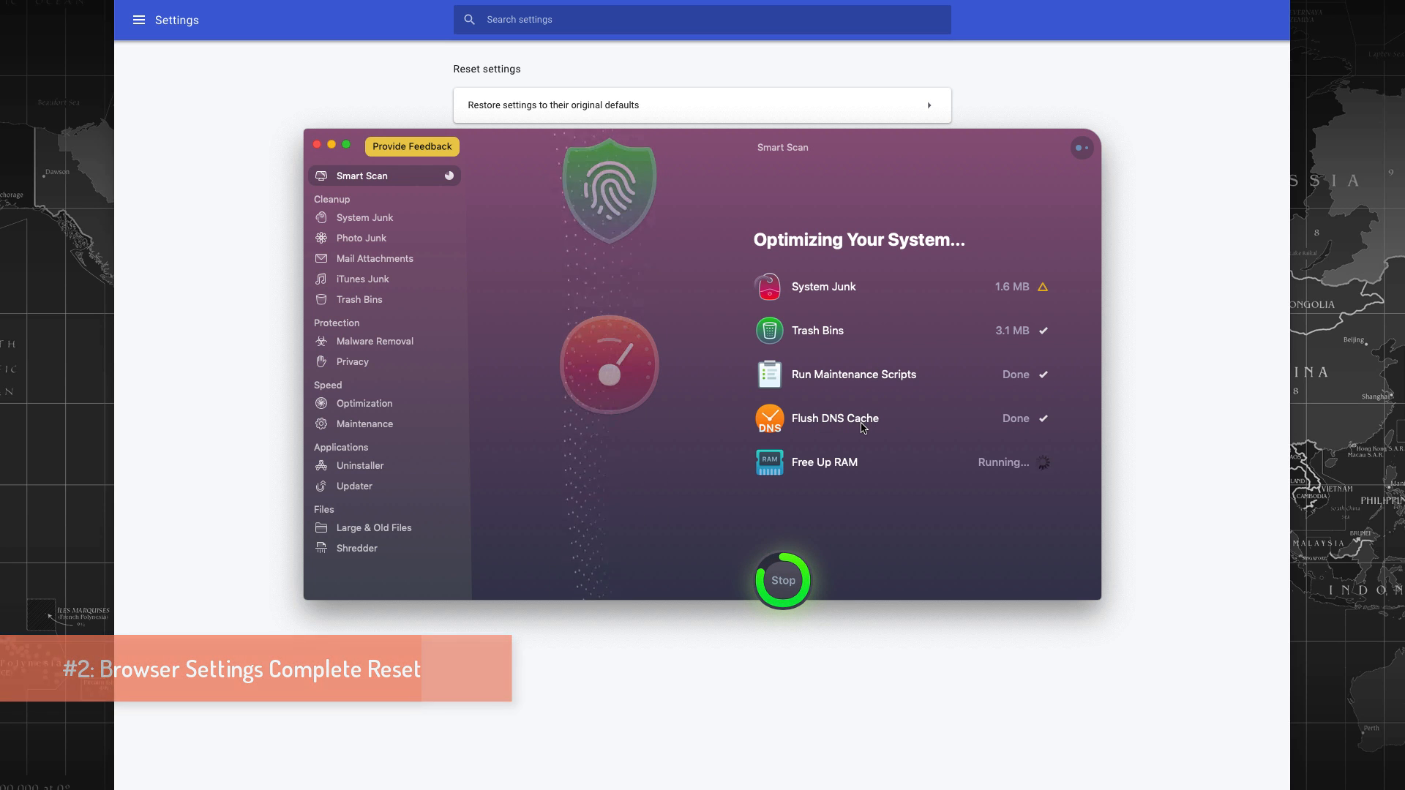
type("terminal")
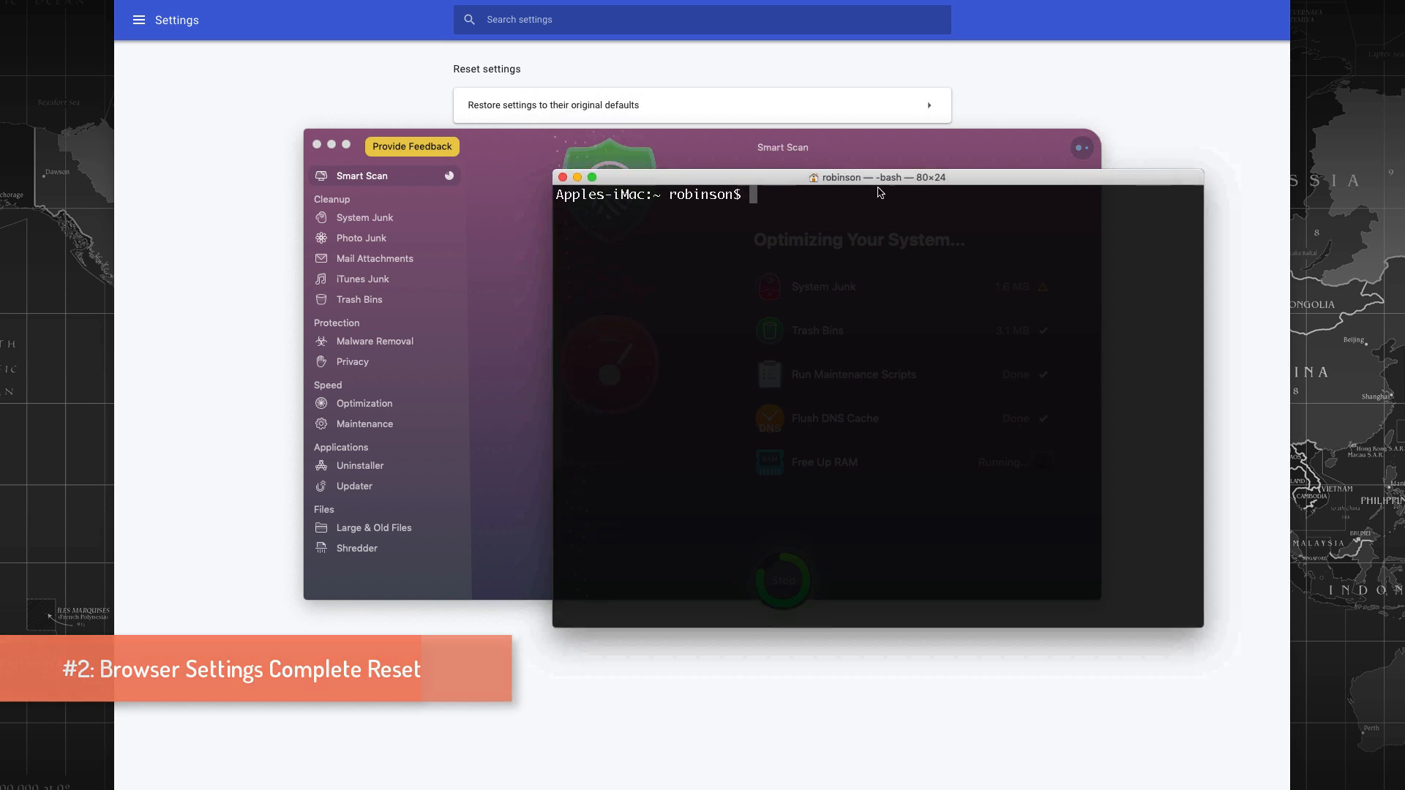
Move Terminal aside, enter sudo dnsflush at the prompt, then close the Terminal window
left_click_drag(878, 177, 909, 202)
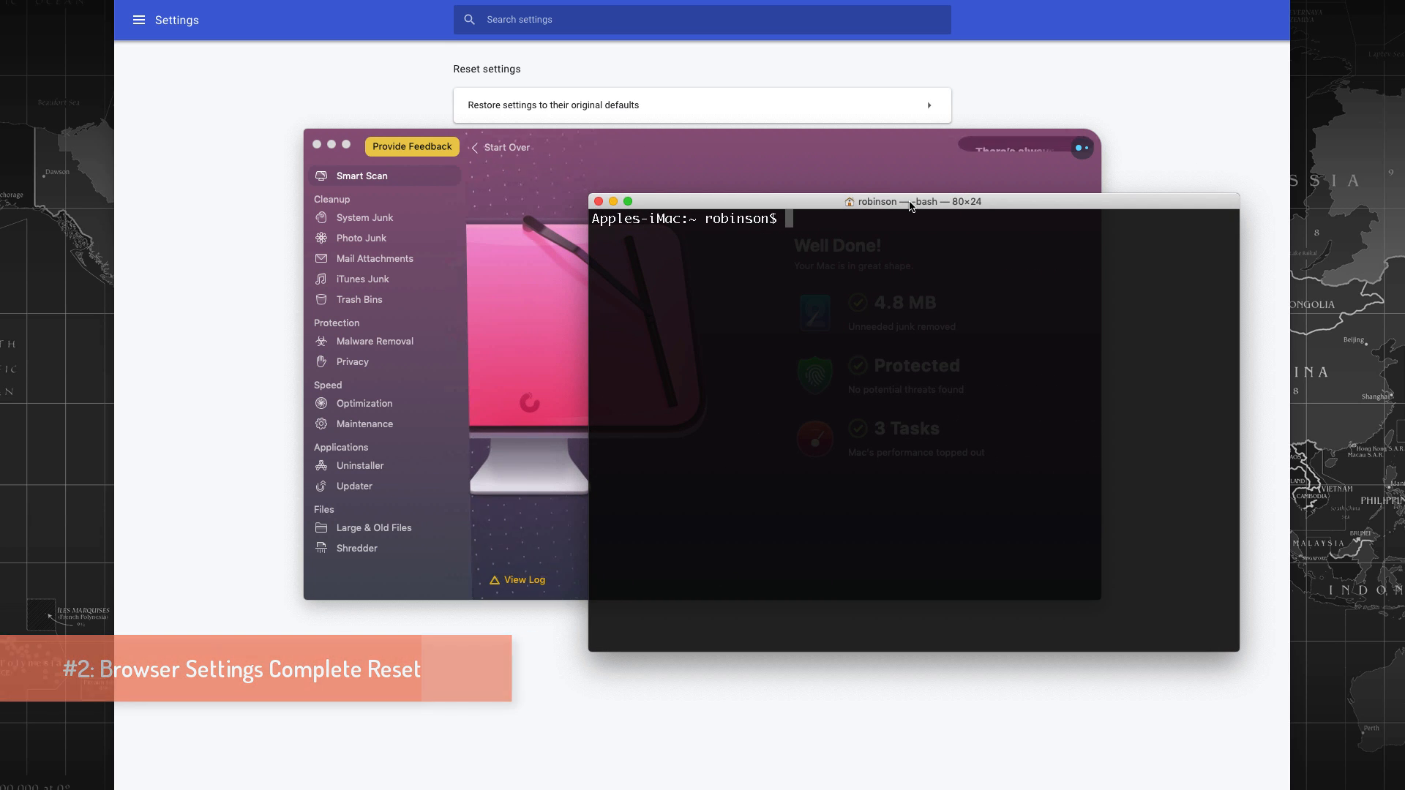
left_click_drag(909, 200, 444, 119)
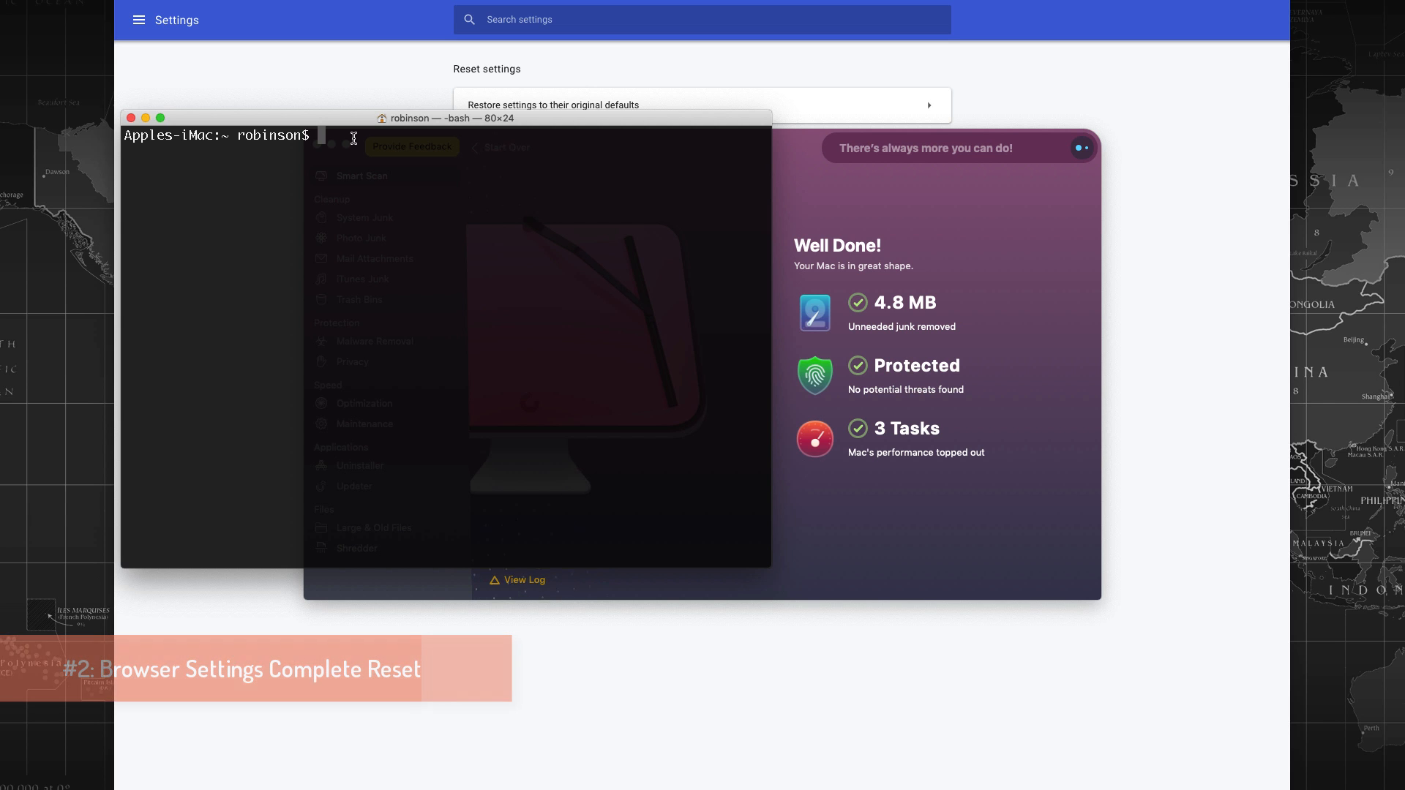
type("sudo dnf")
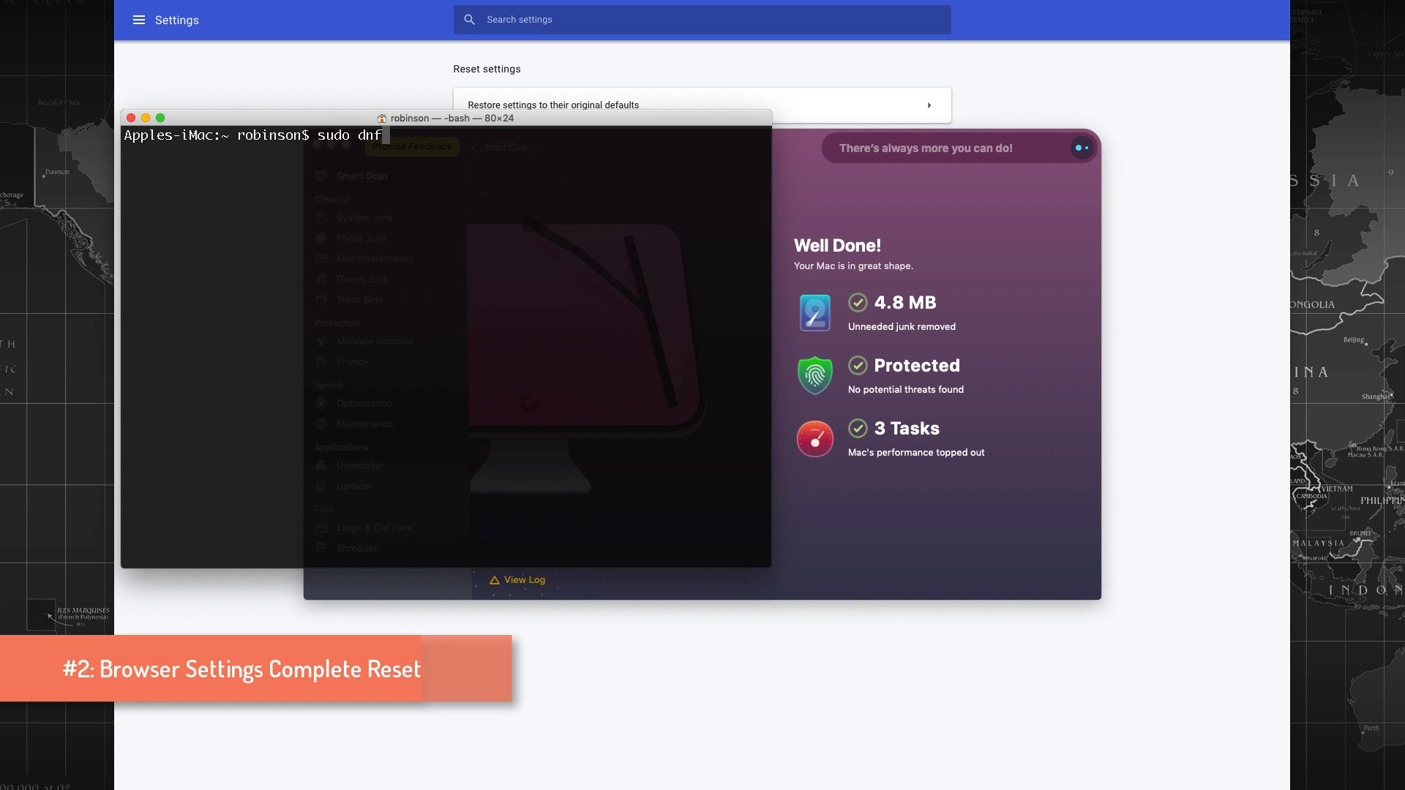
type("sflush")
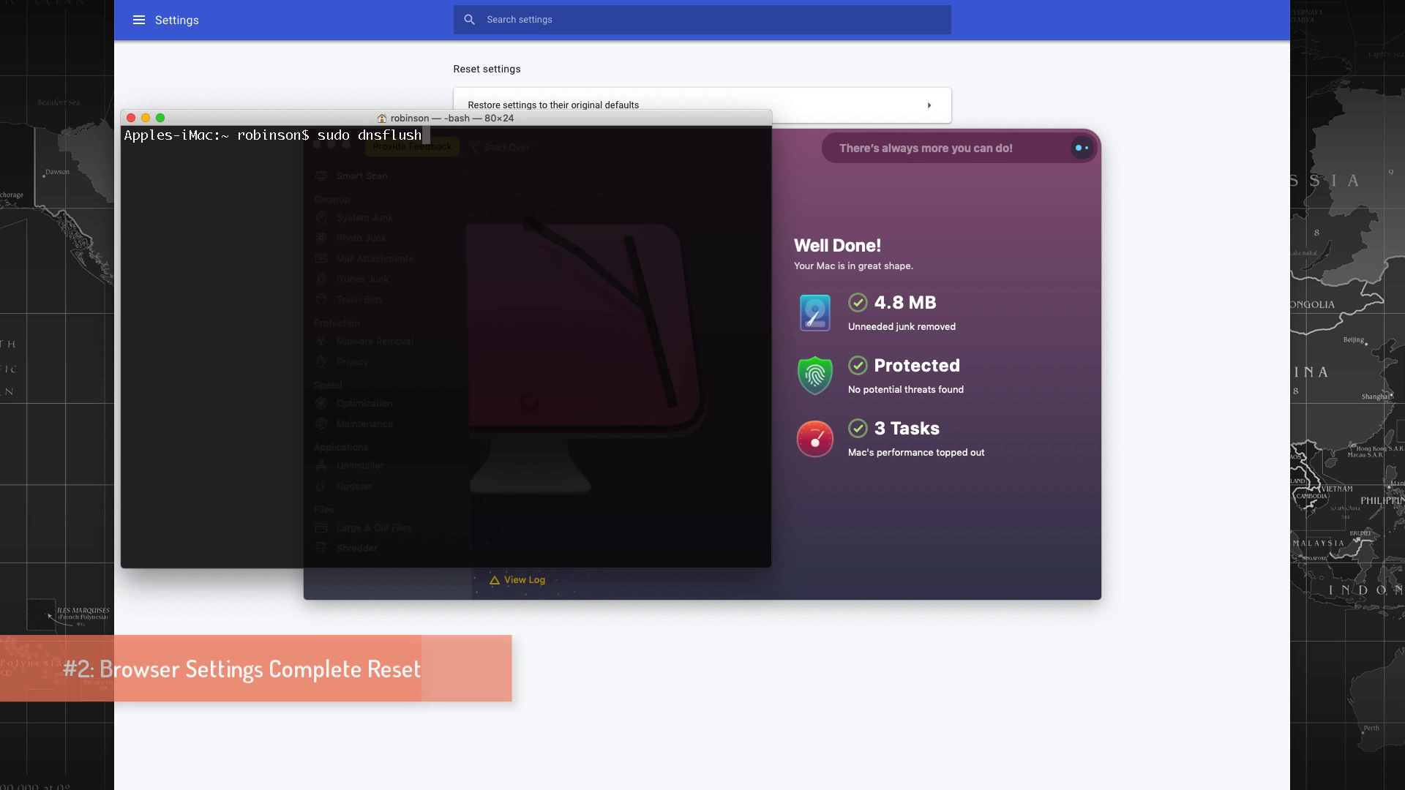
mouse_move(401, 160)
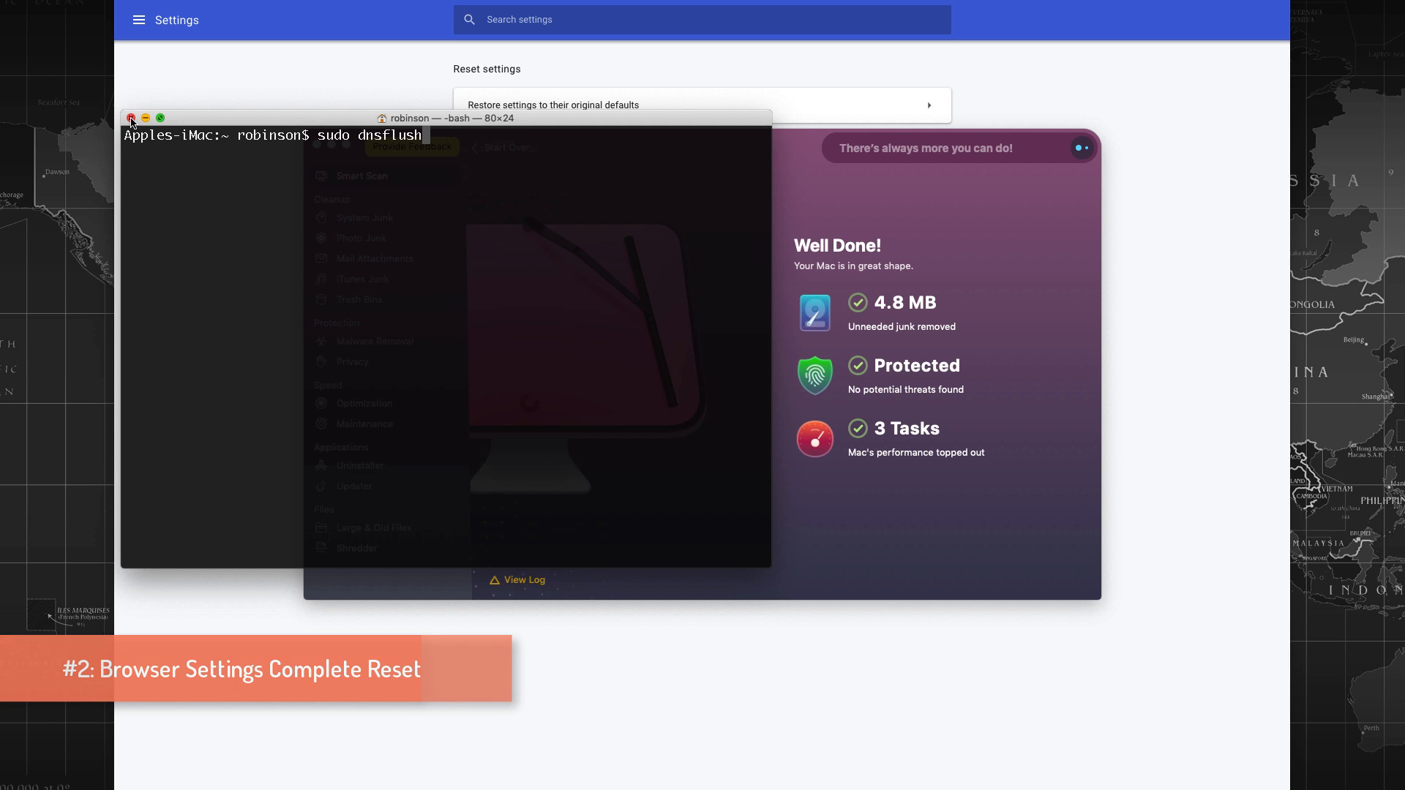
left_click(130, 118)
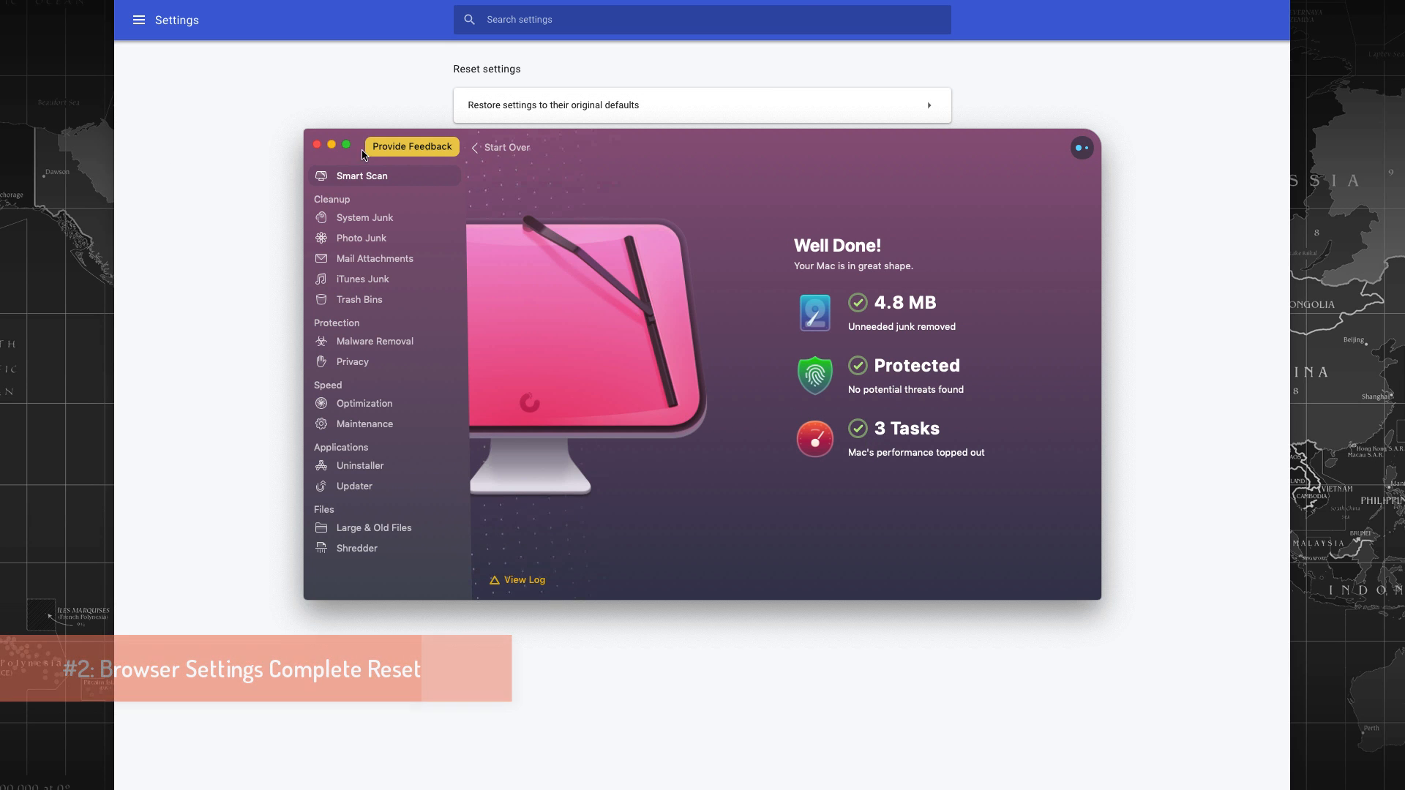
Quit CleanMyMac X, review the Wi-Fi TCP/IP and DHCP settings under Advanced, then cancel out
left_click(317, 146)
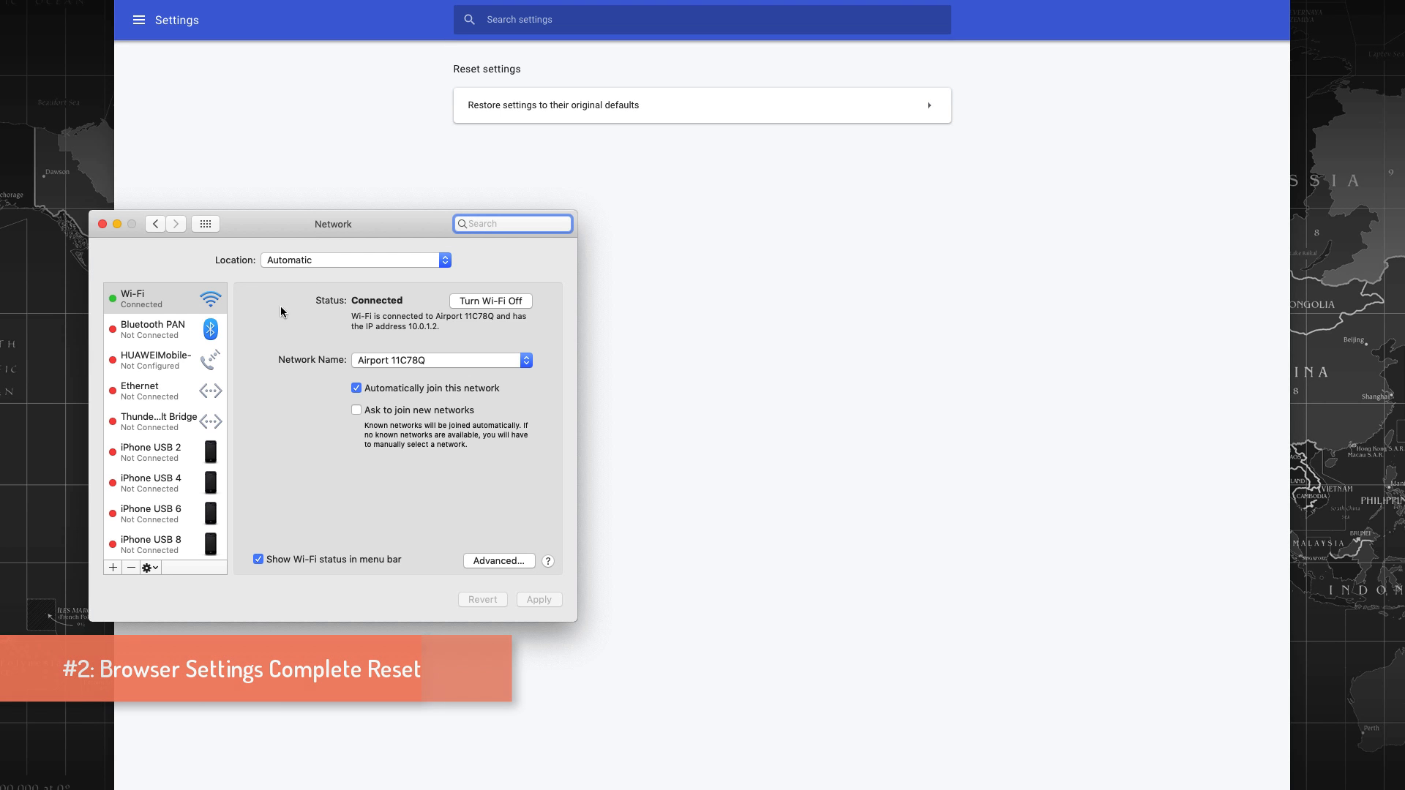
left_click(499, 560)
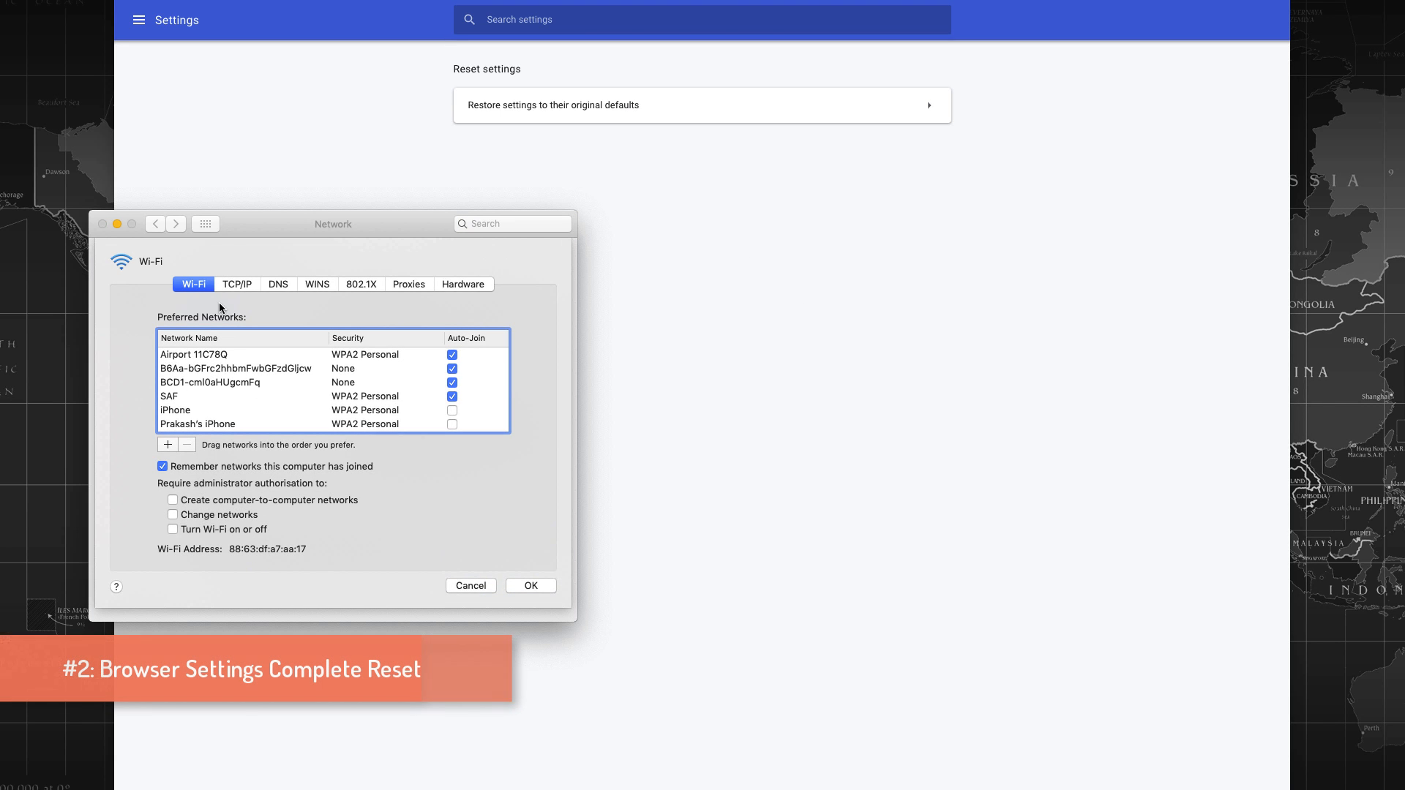
left_click(237, 284)
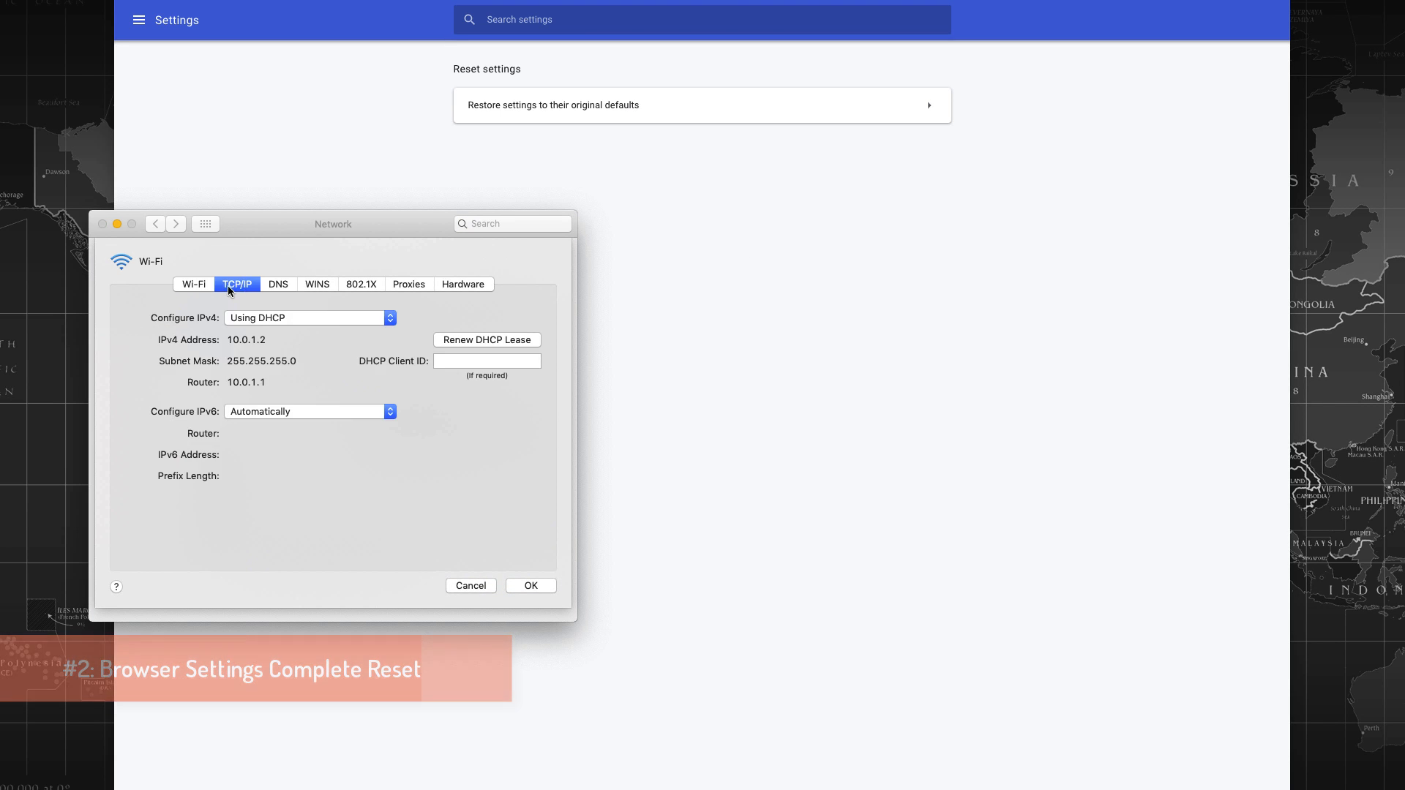
mouse_move(489, 353)
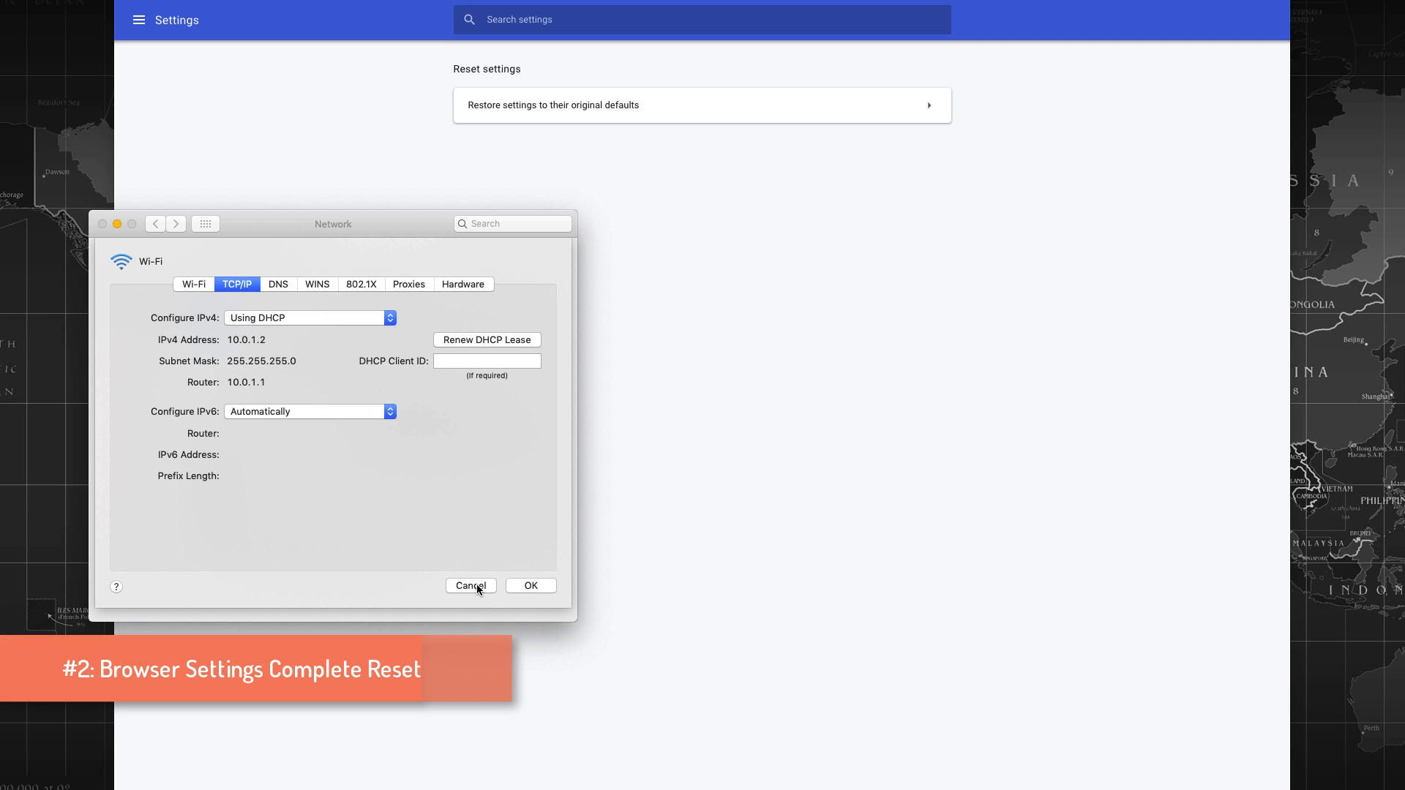
left_click(470, 585)
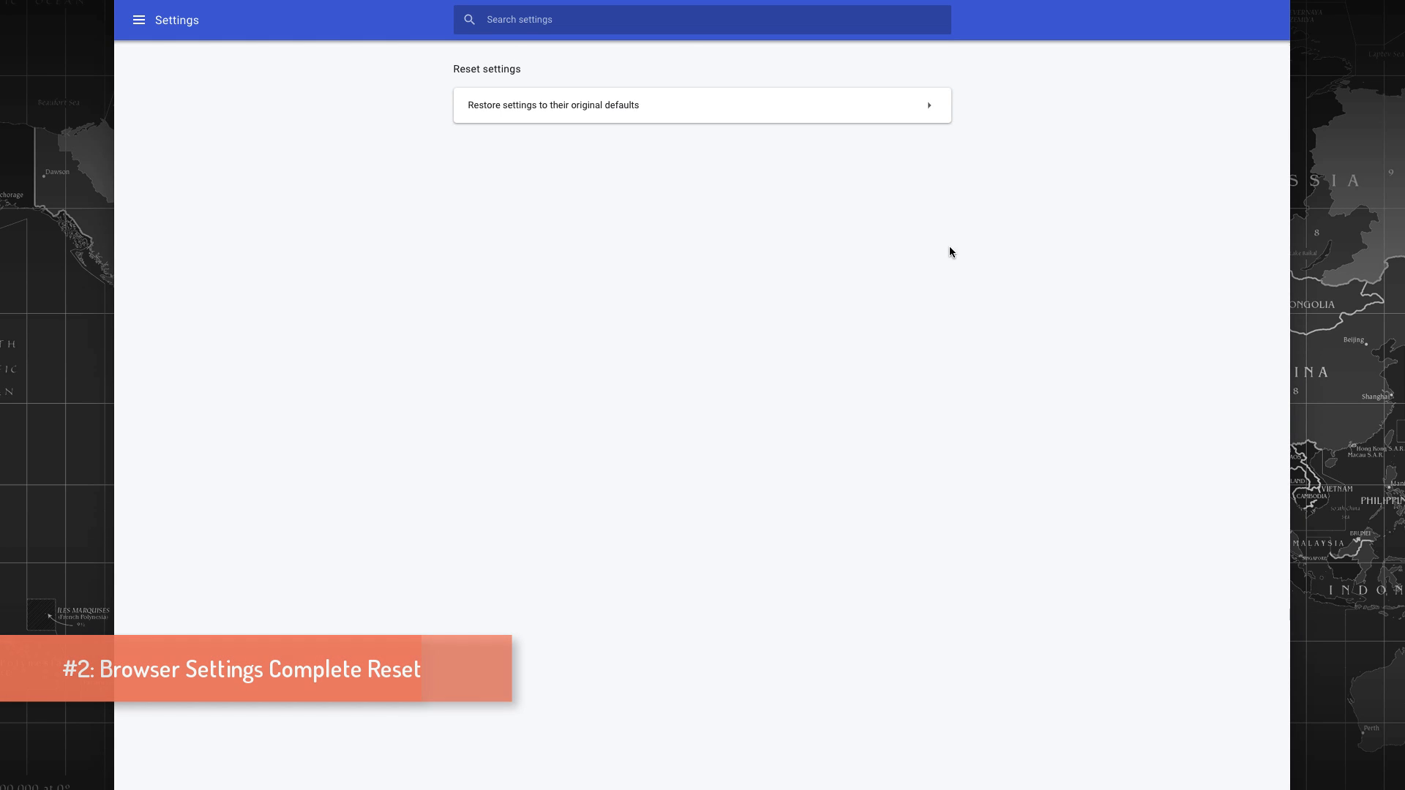
mouse_move(900, 275)
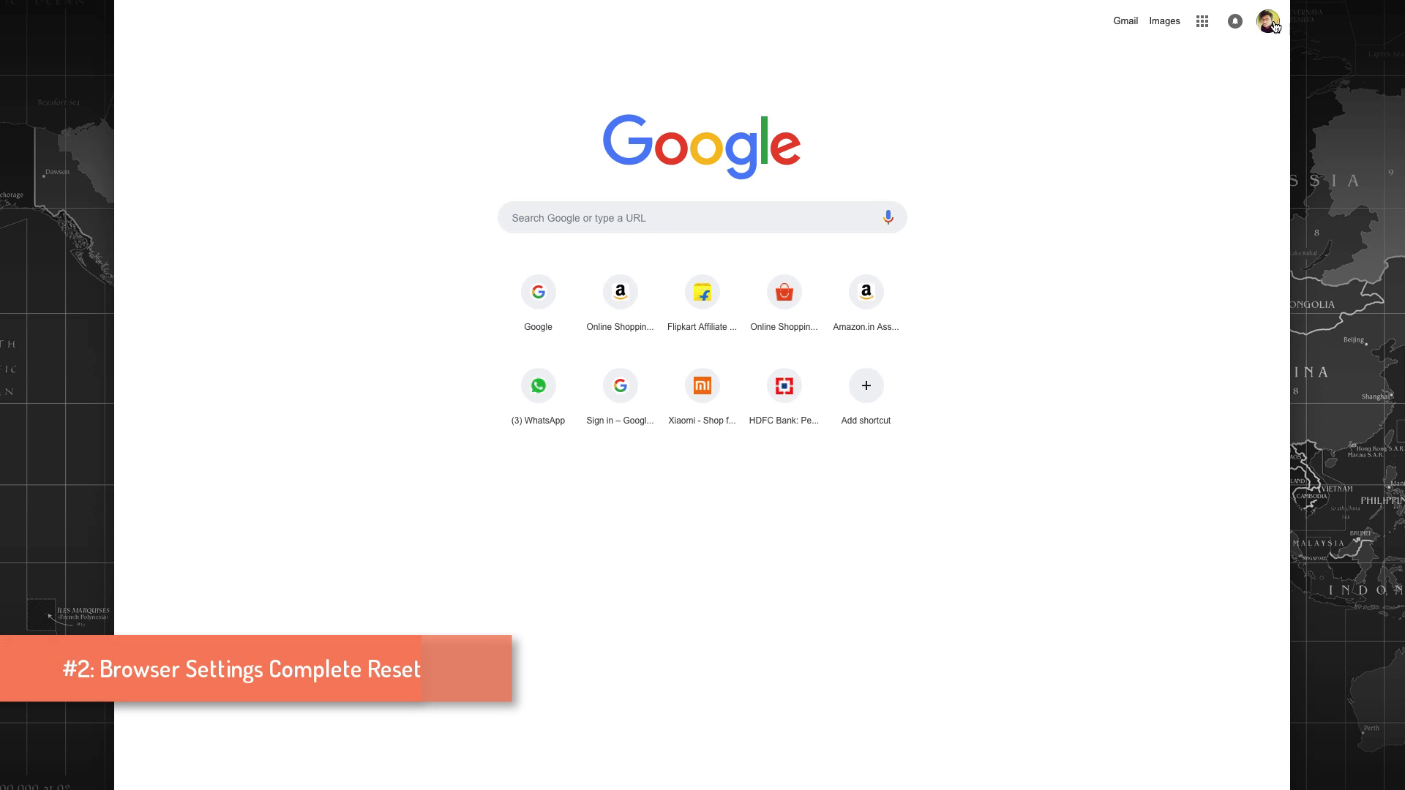
Check the signed-in account, then search Google for 'dailytut videos' and get normal results
left_click(1267, 20)
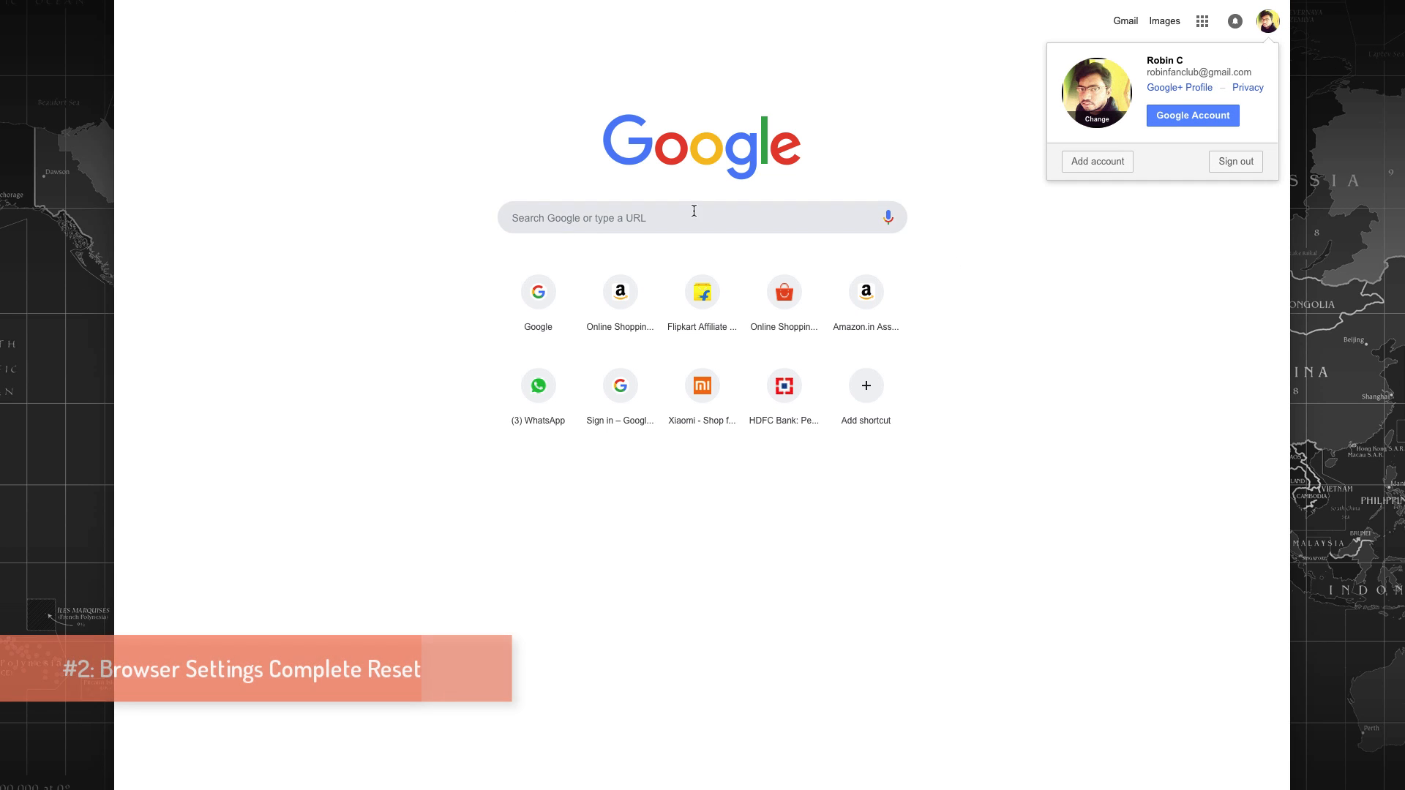
left_click(692, 216)
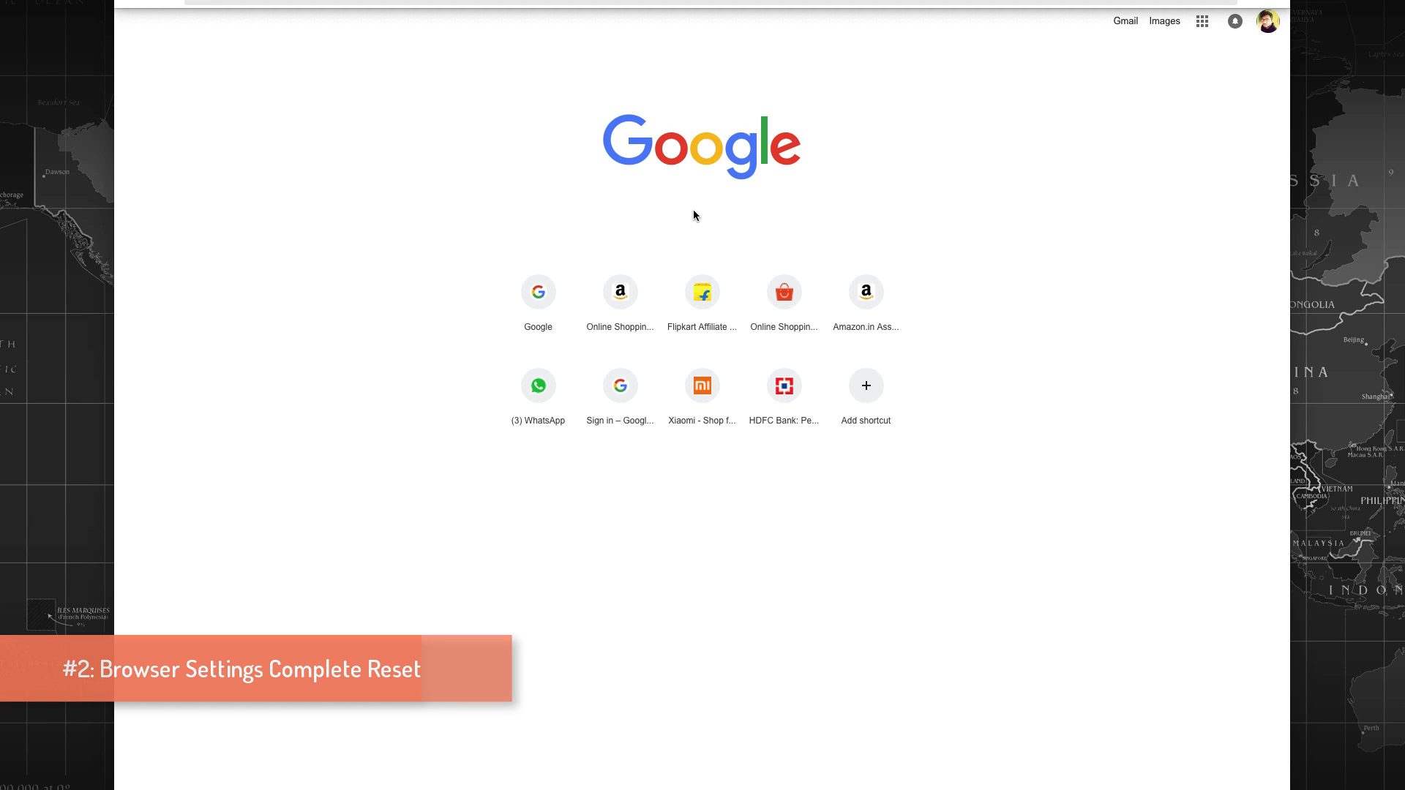
type("dailytut videos")
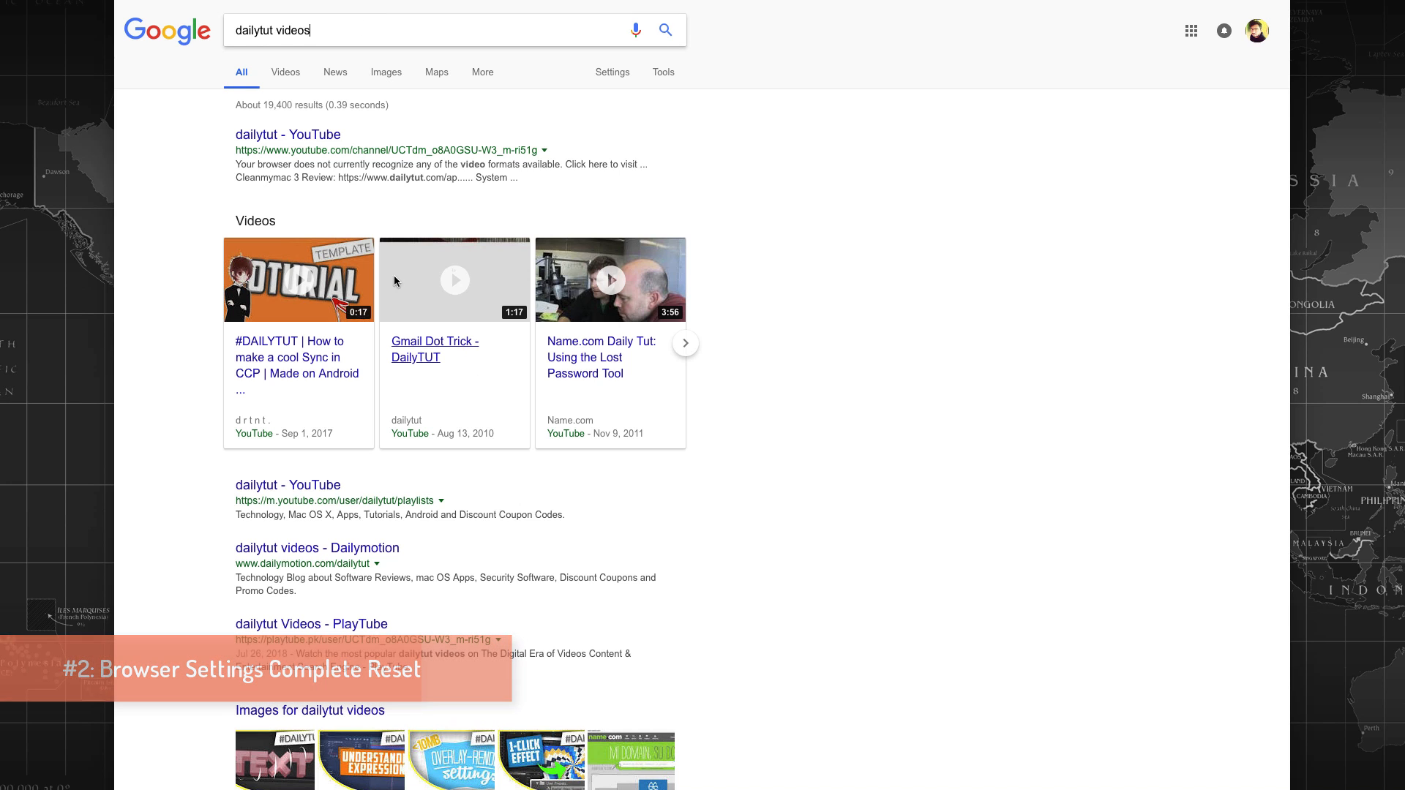
Replace the query with just 'dailytut' and scroll down through its results
triple_click(272, 30)
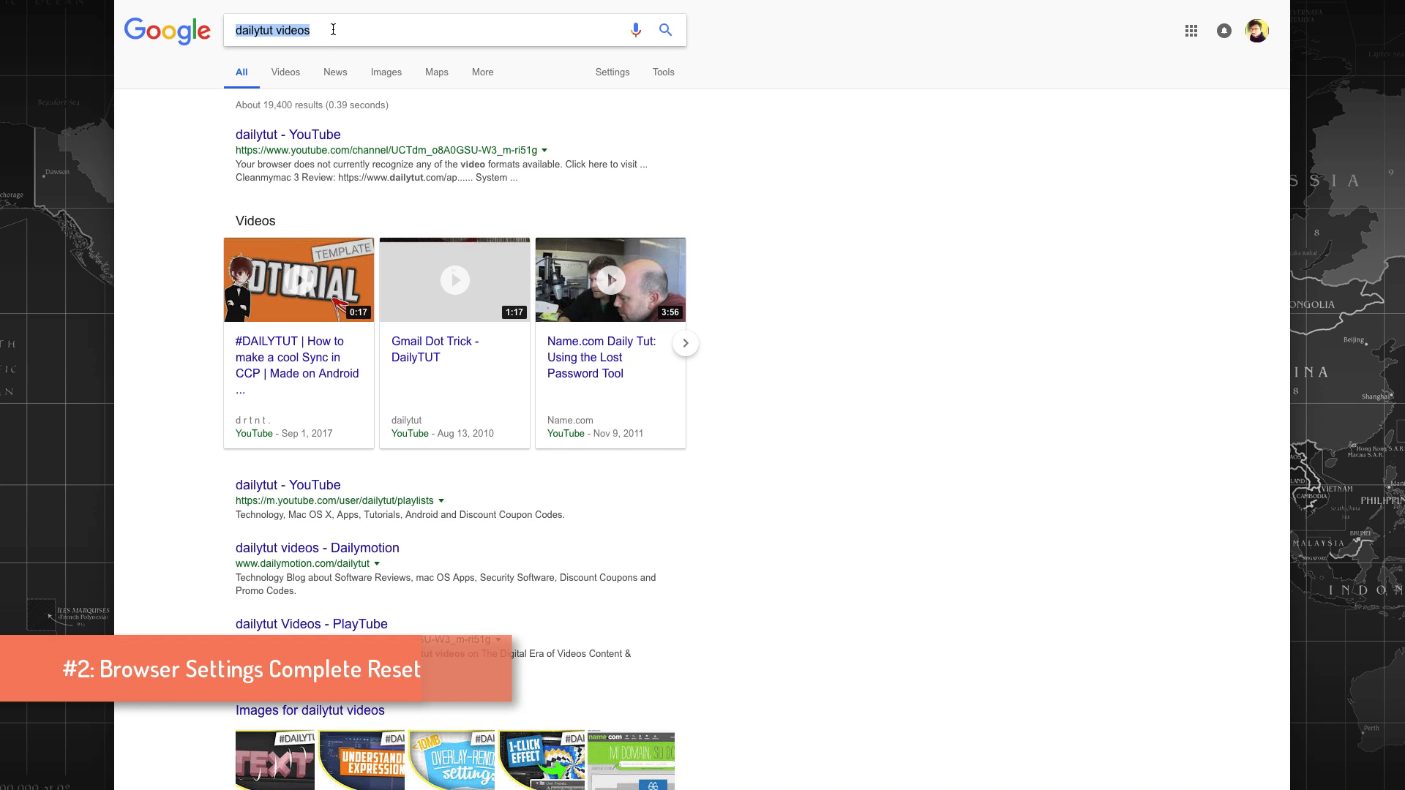
type("da")
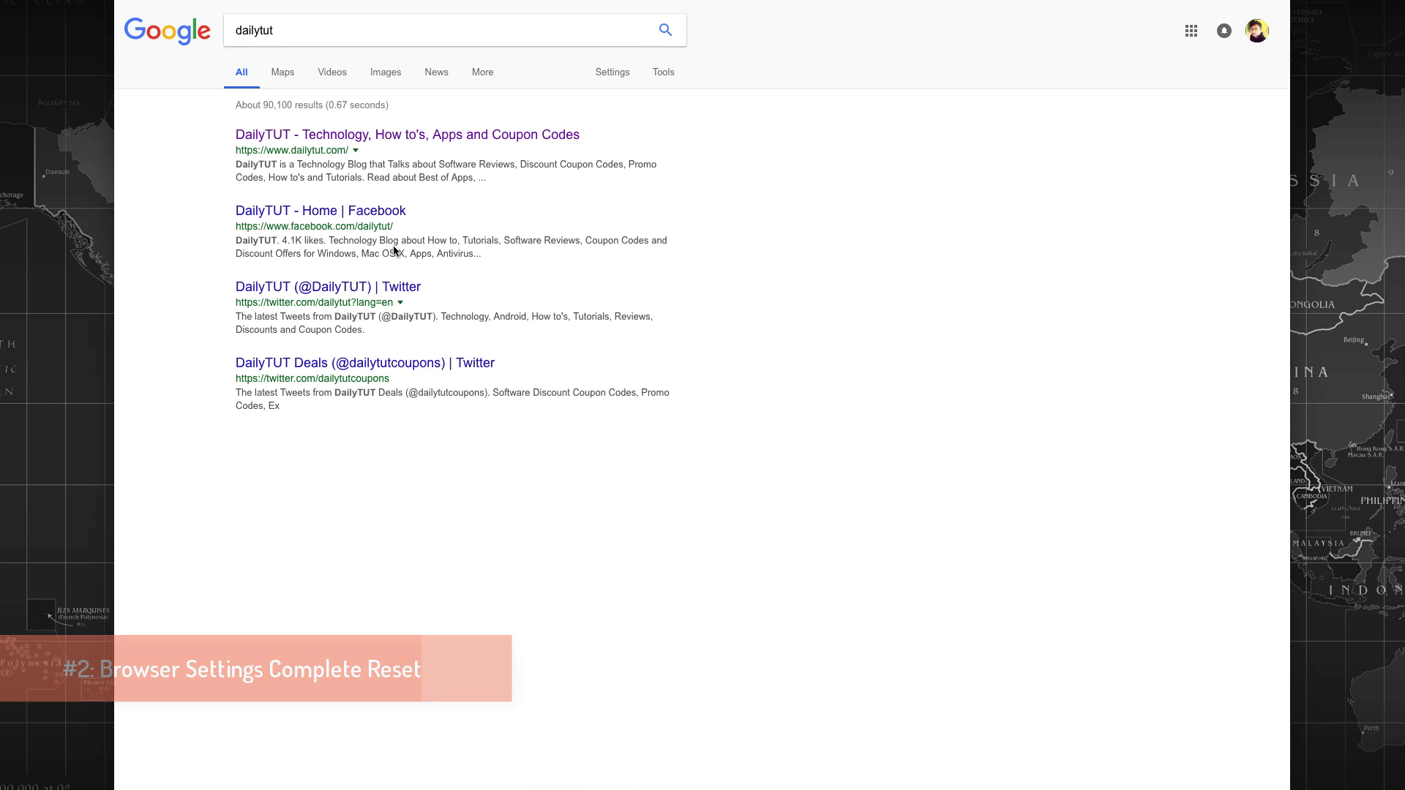
scroll("down", 3)
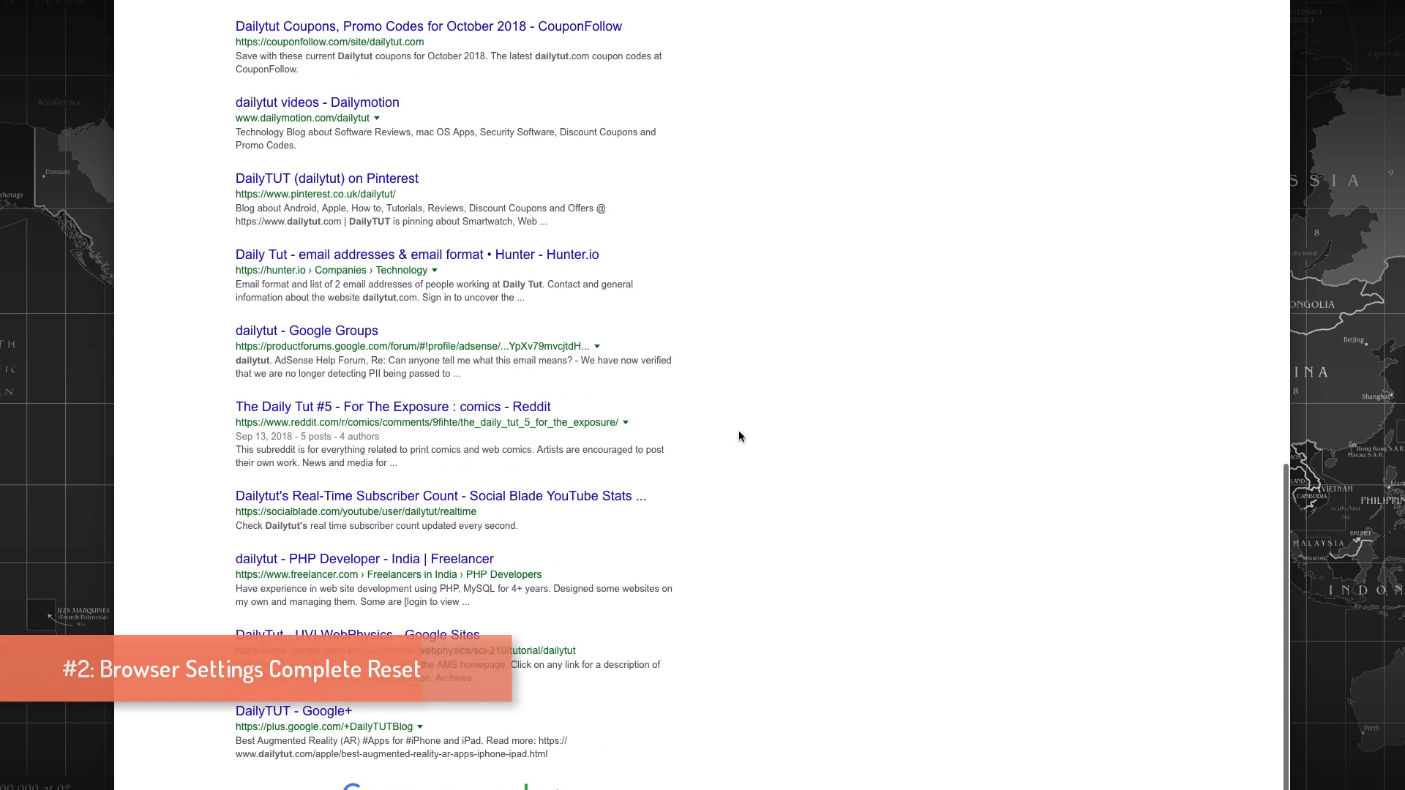
scroll("down", 3)
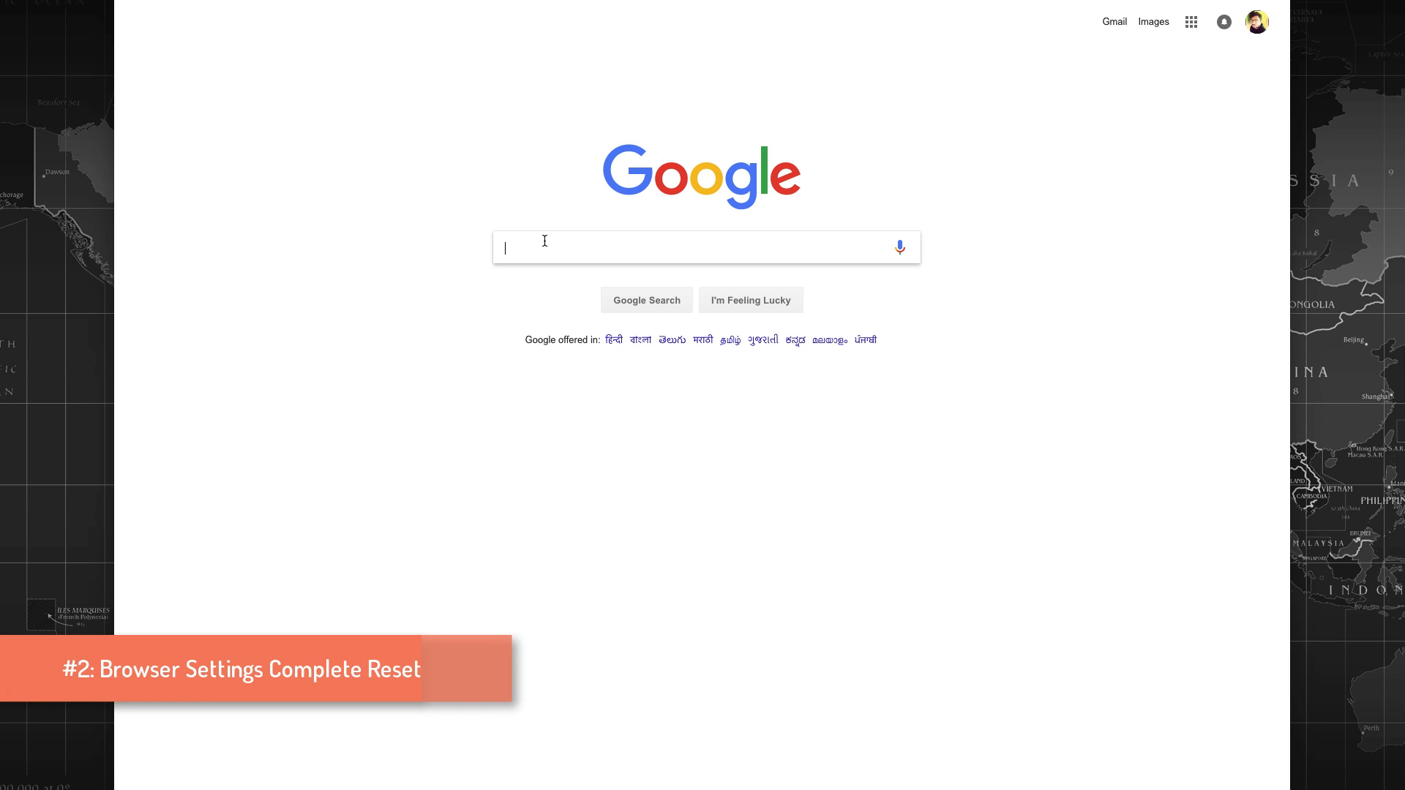
Search 'dailytut' via I'm Feeling Lucky to land directly on the DailyTUT blog
type("dailytut")
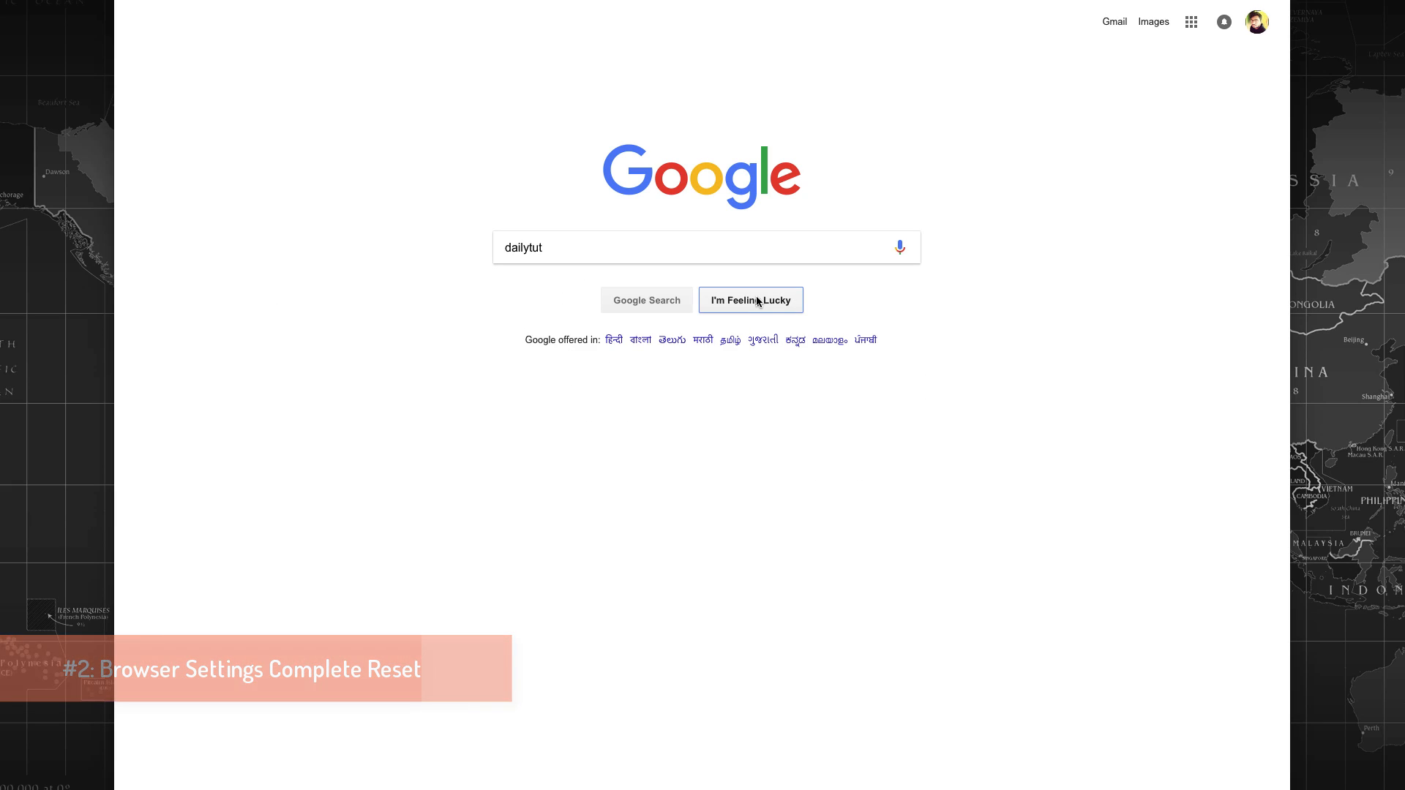
left_click(750, 299)
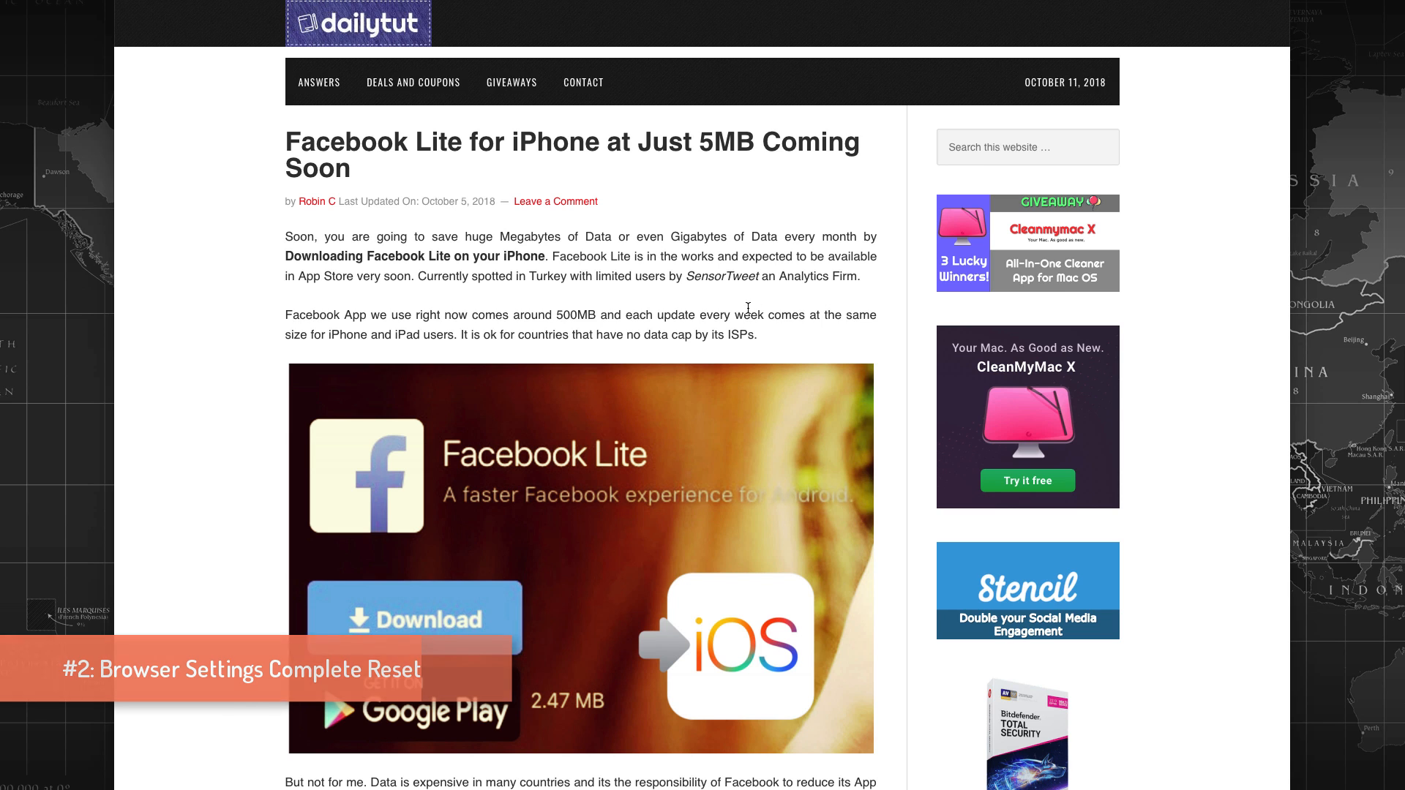
scroll("down", 3)
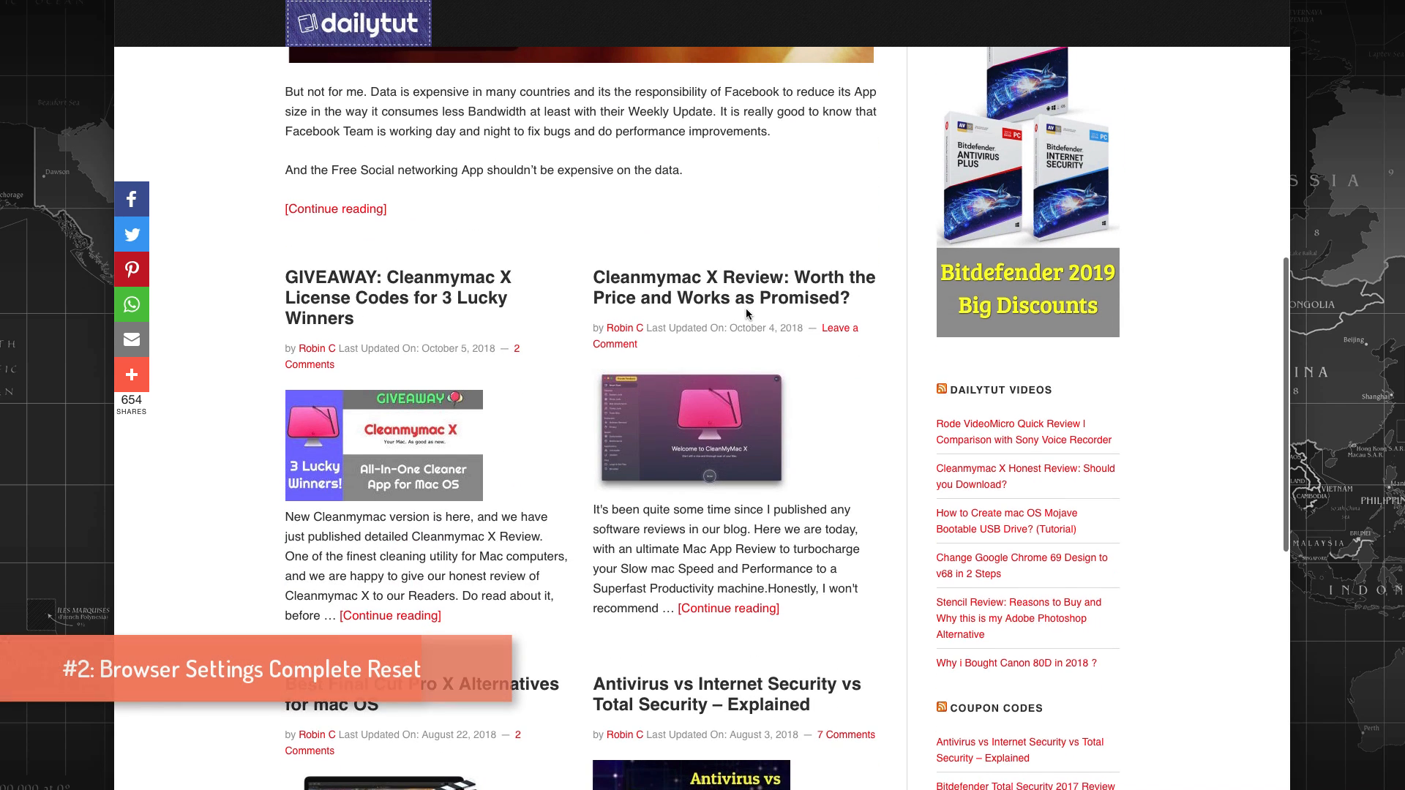
scroll("up", 3)
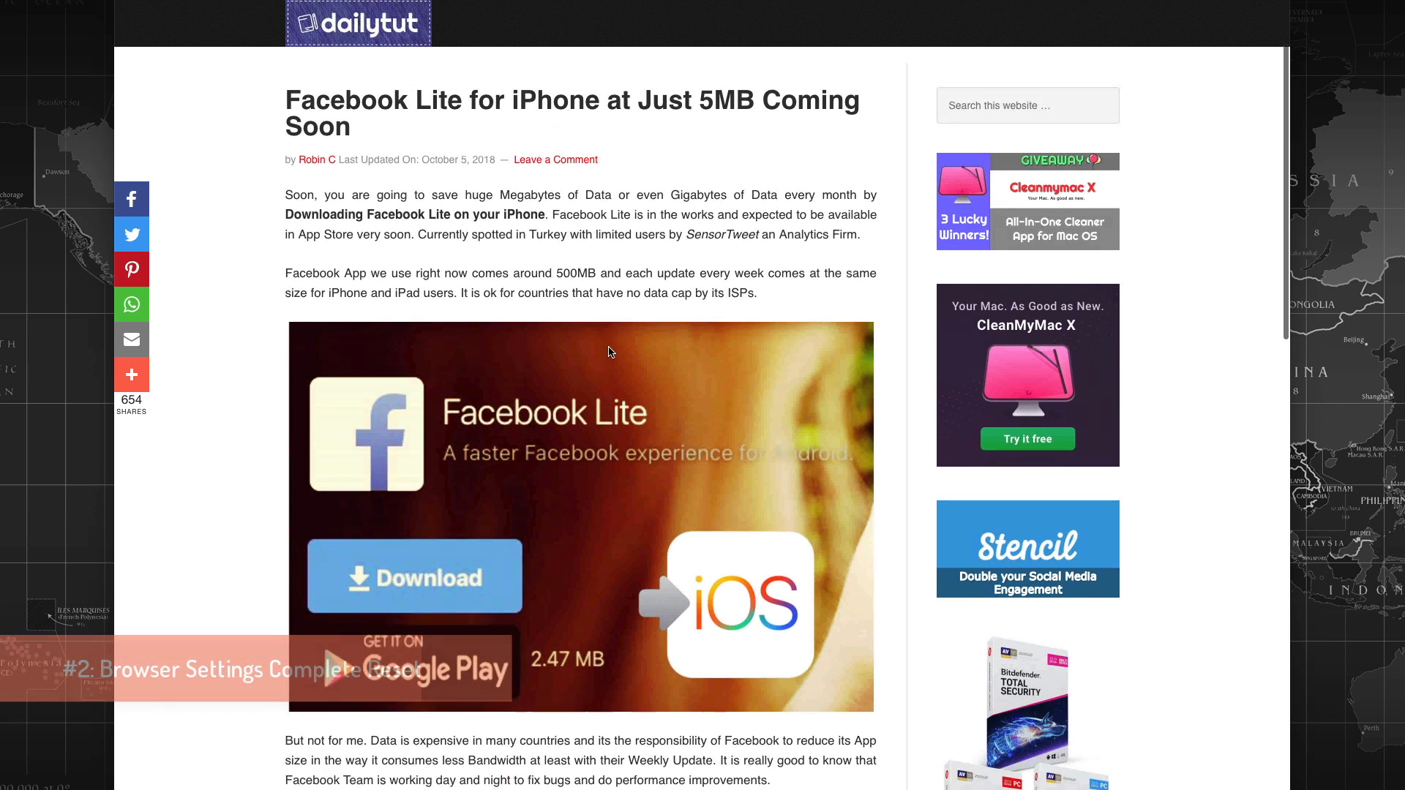